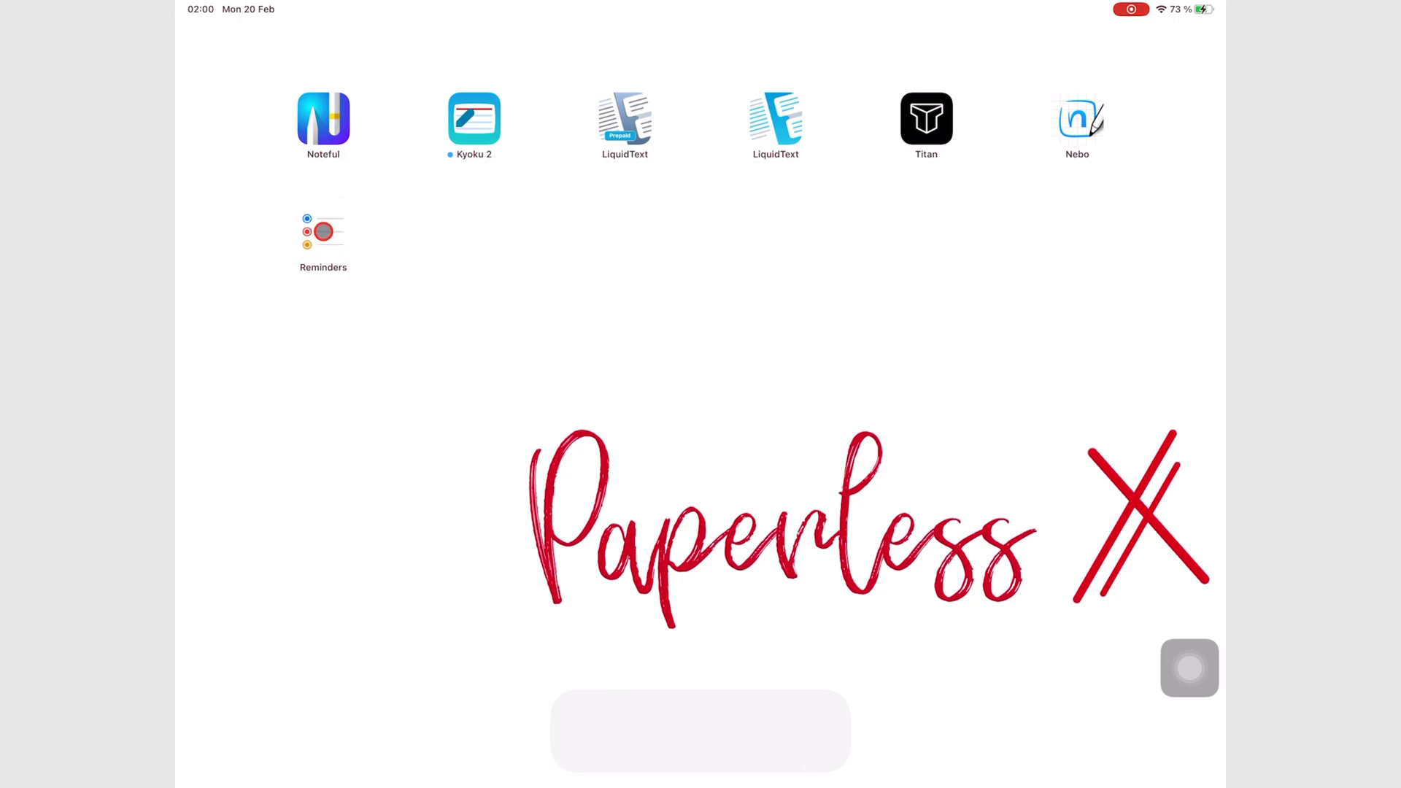
- Create a new green list named Travel under My Lists
left_click(323, 232)
type("Tra")
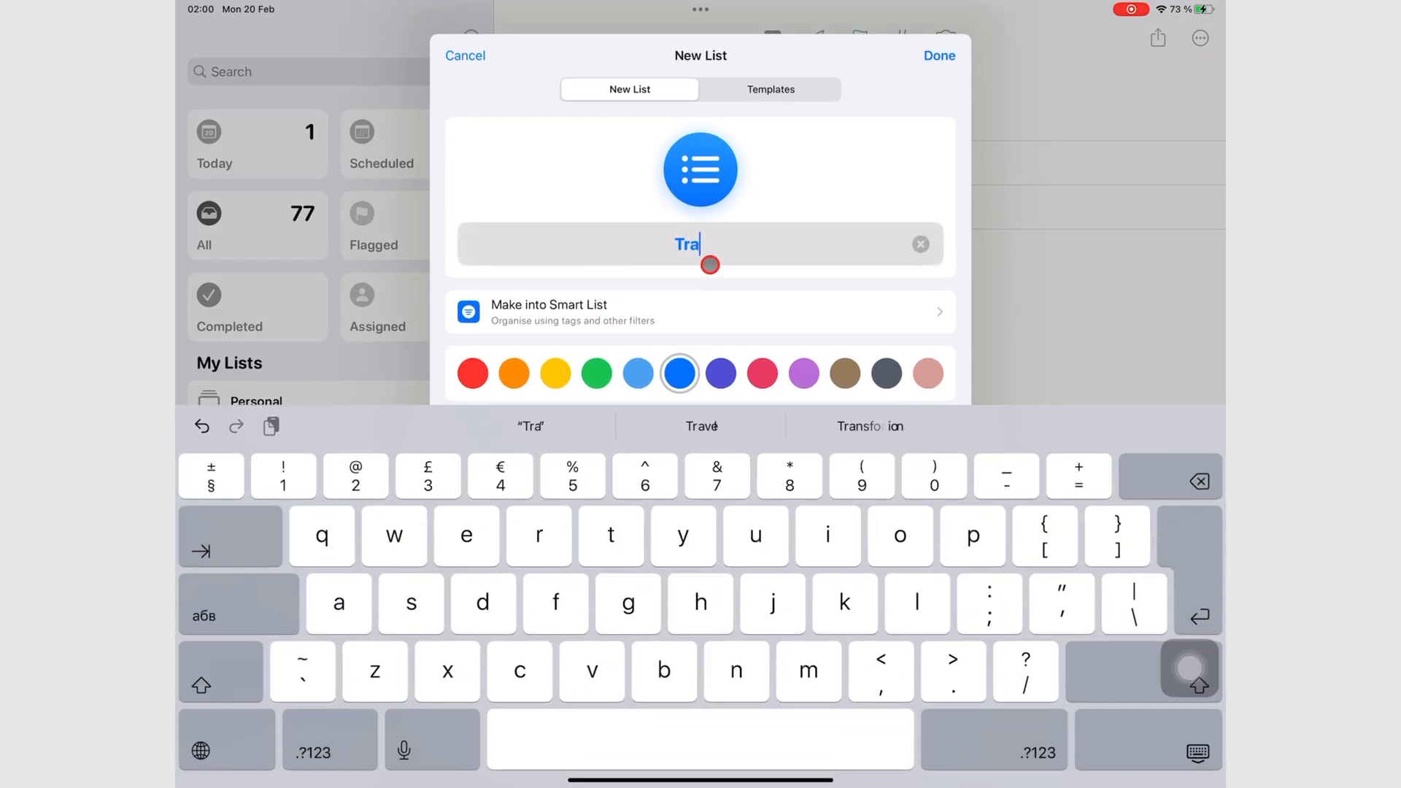
left_click(596, 374)
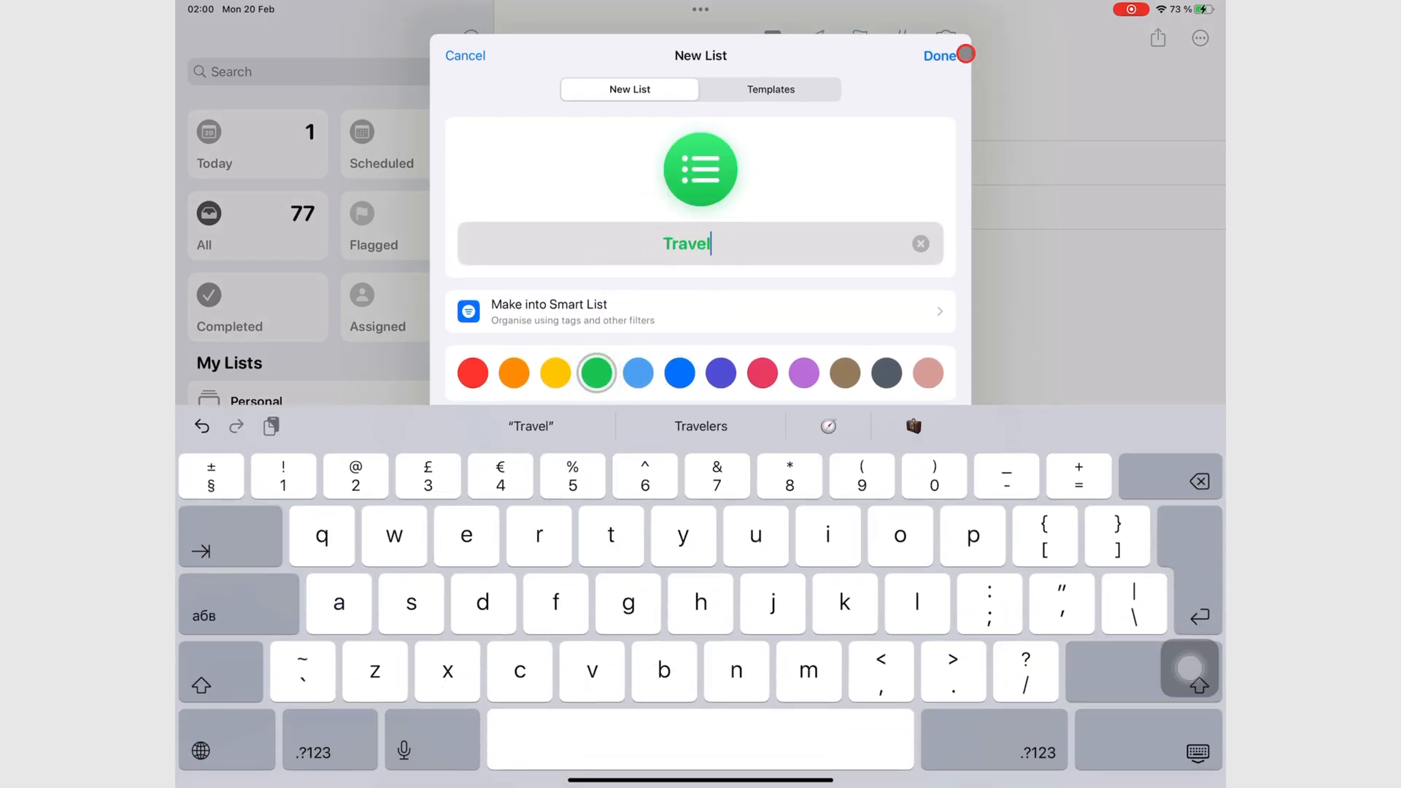
left_click(938, 56)
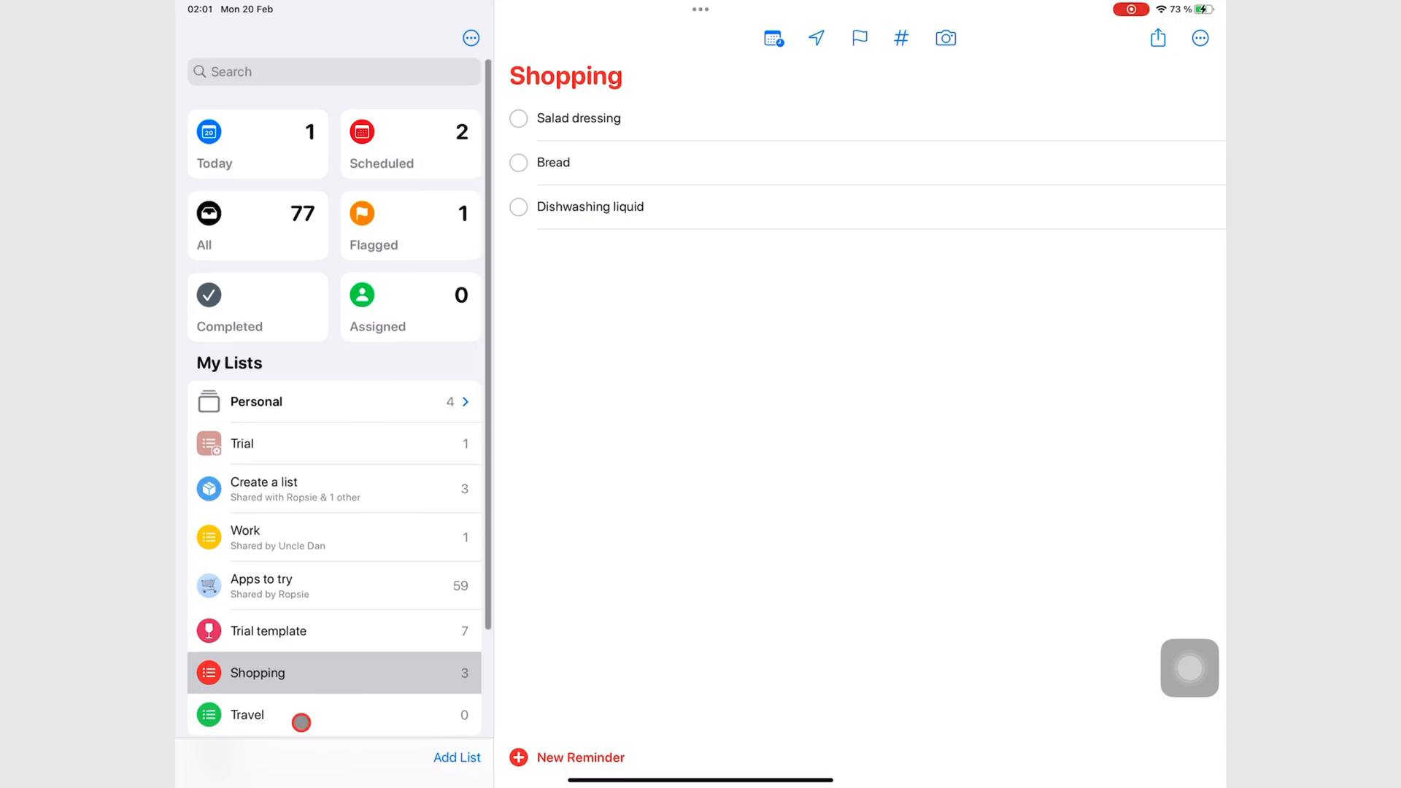
- Fill Travel with nine reminders from Documents to Actual travel and select Actual travel for editing
left_click(248, 716)
type("Actual travel")
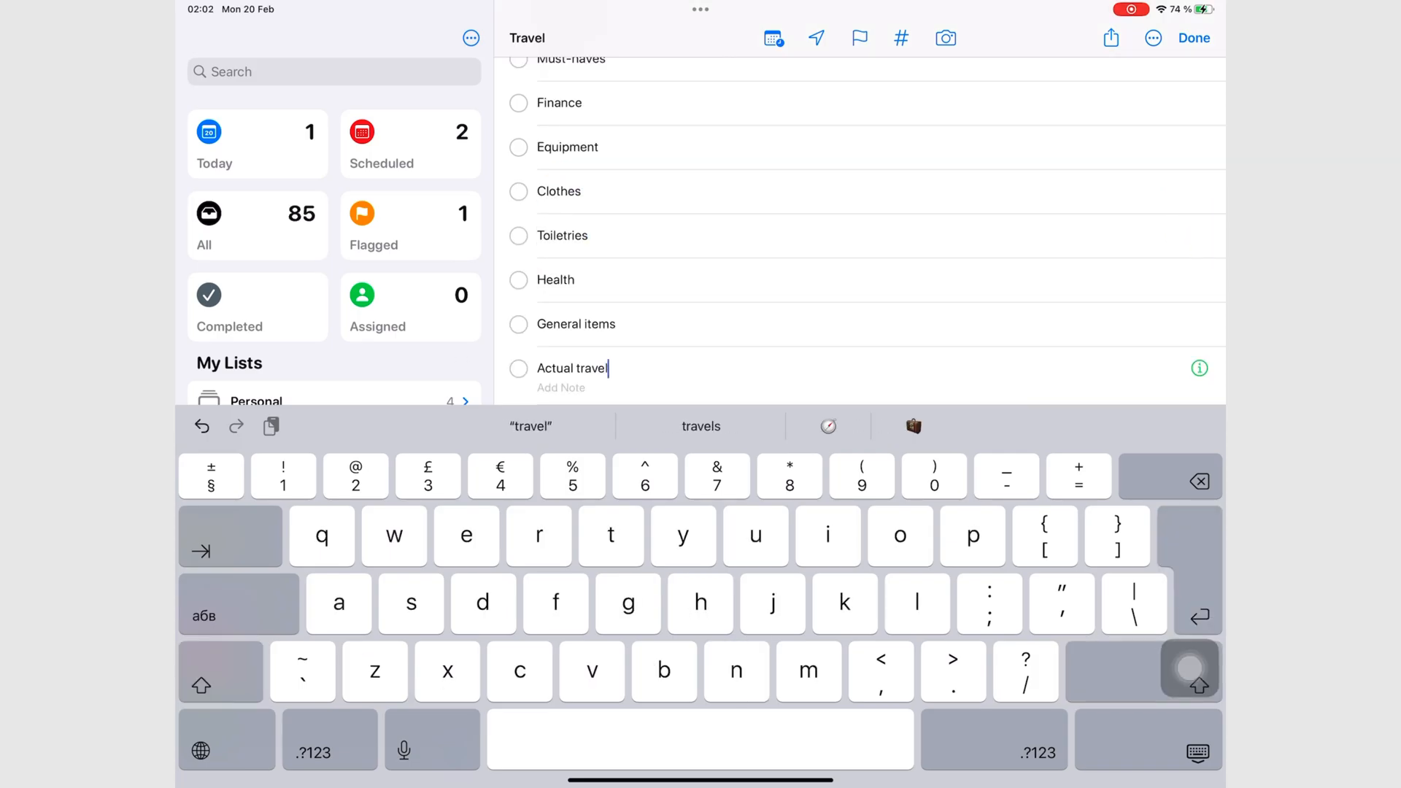
left_click(1194, 38)
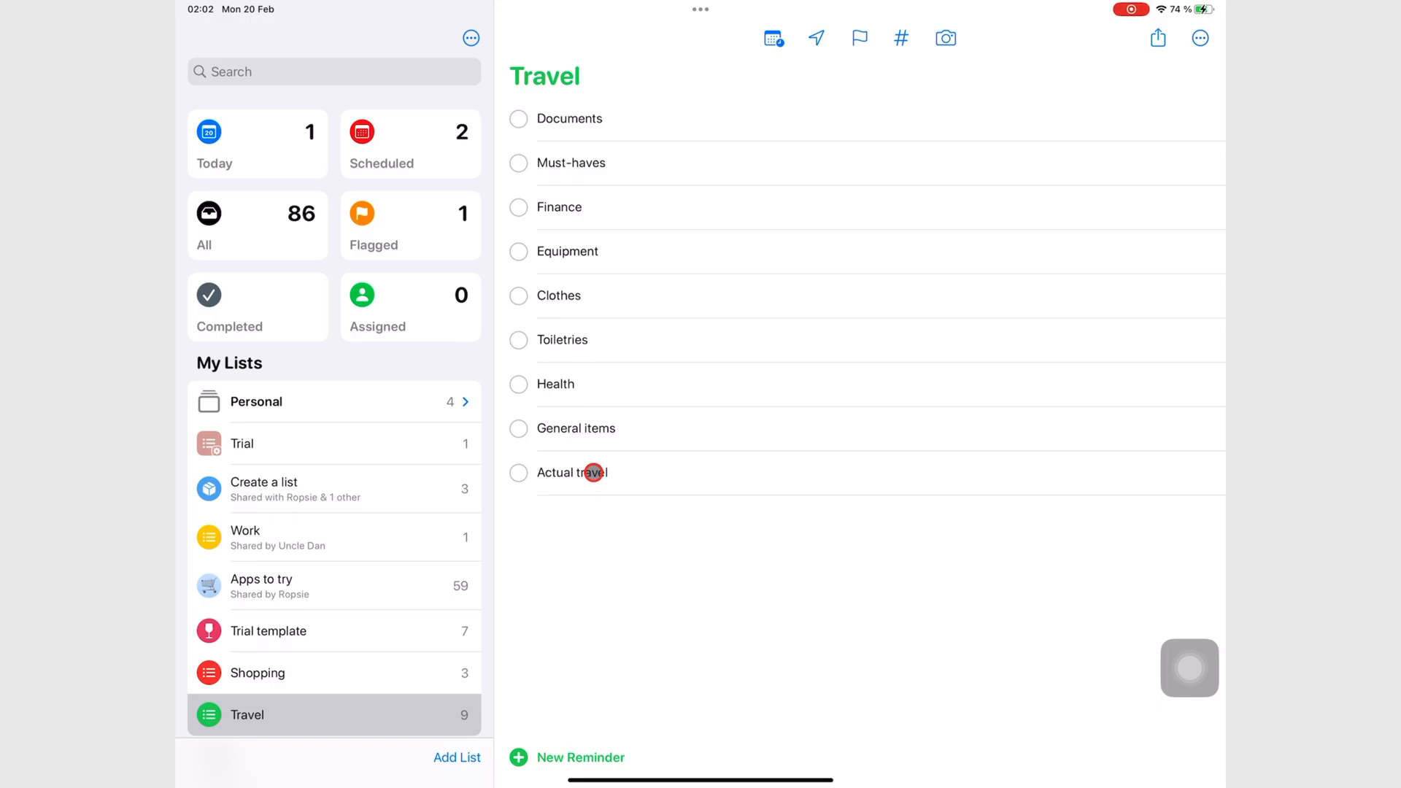
left_click(574, 473)
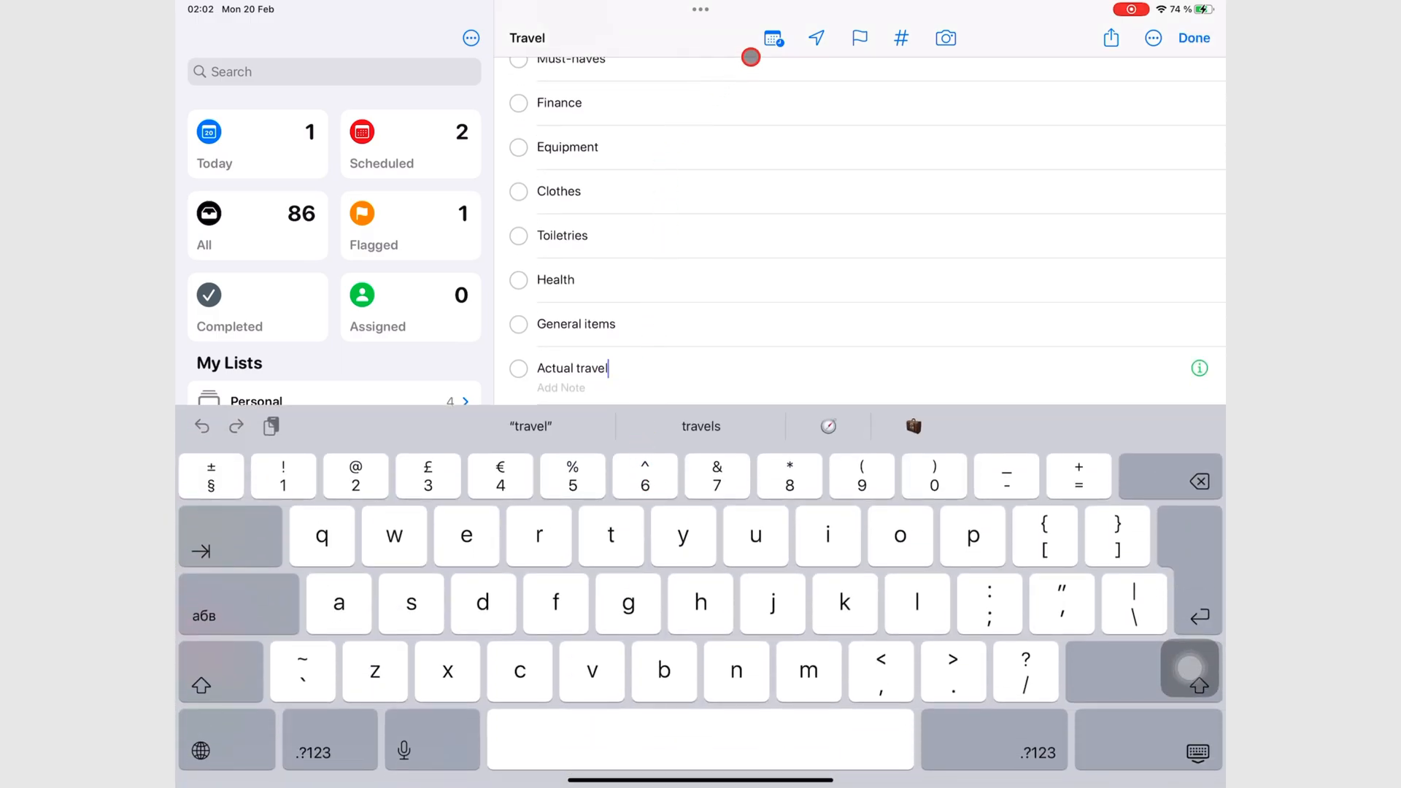
- Bring up a custom due date for Actual travel and switch to the month-year picker
left_click(773, 38)
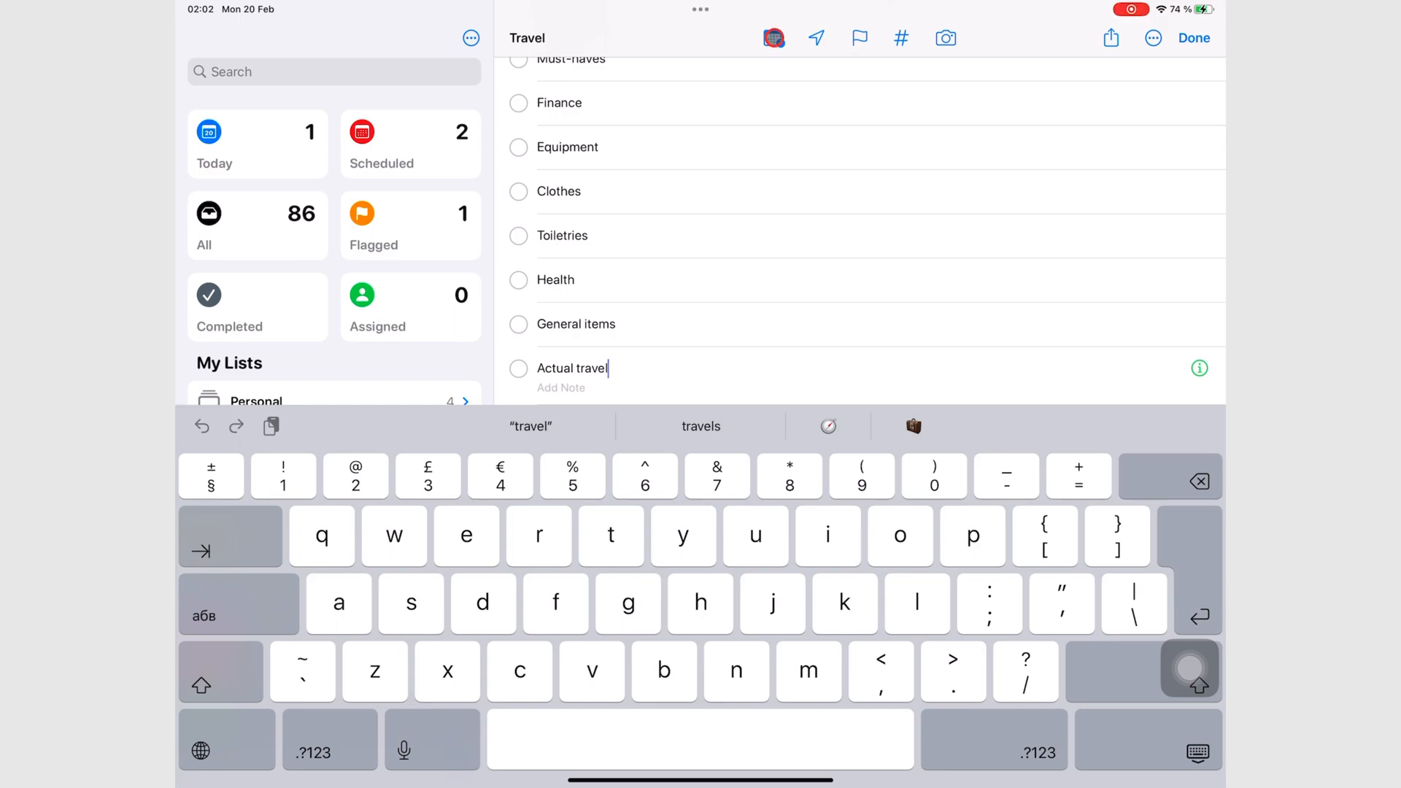
left_click(772, 38)
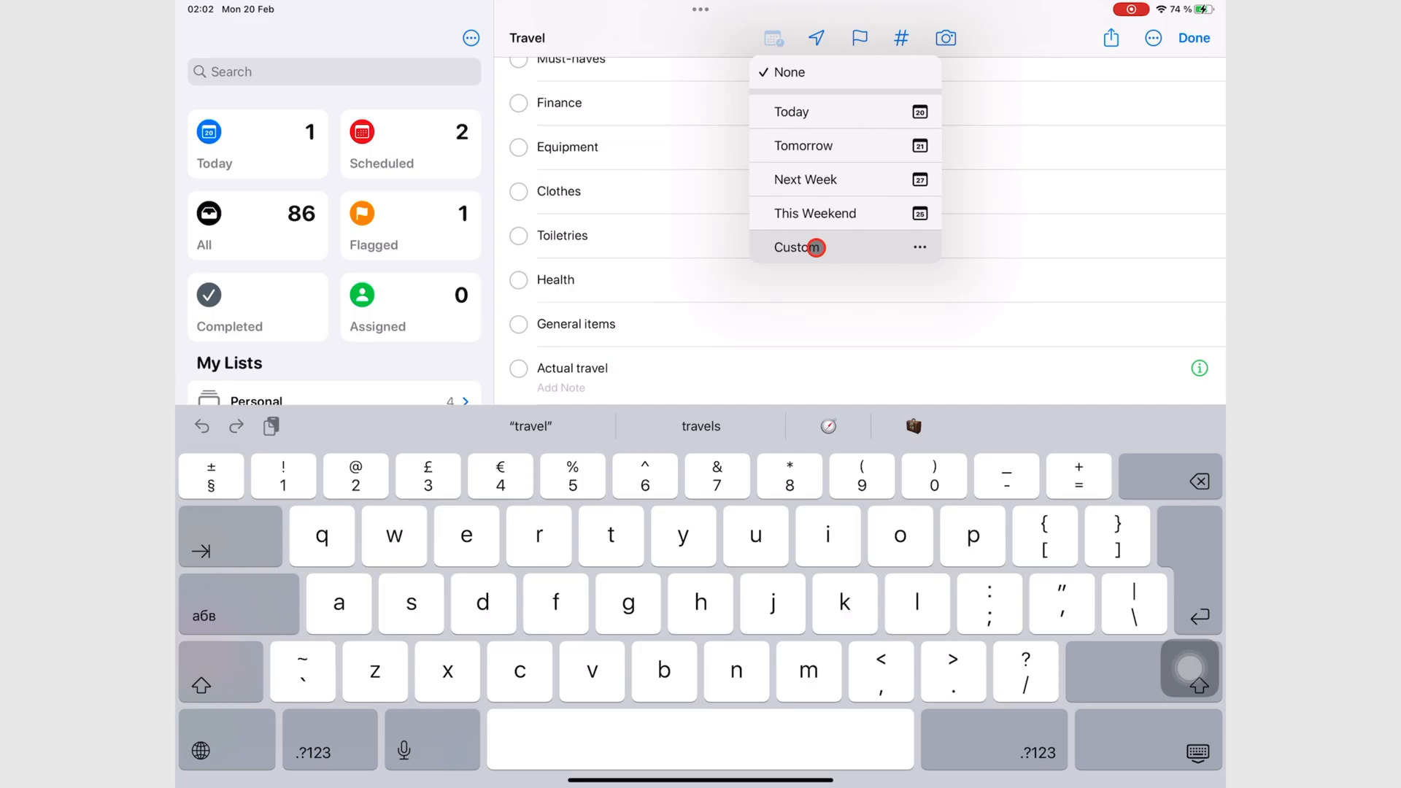
left_click(793, 248)
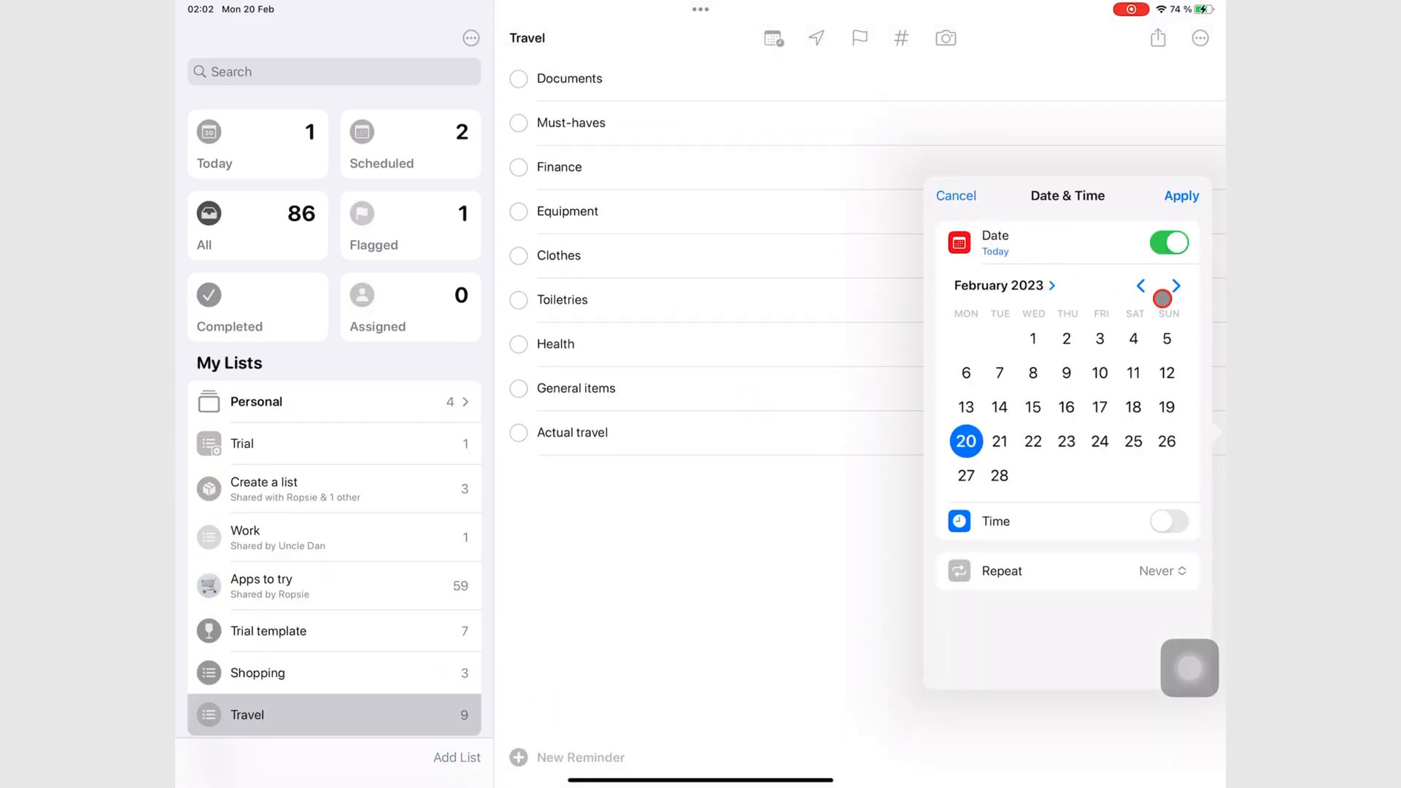
left_click(999, 284)
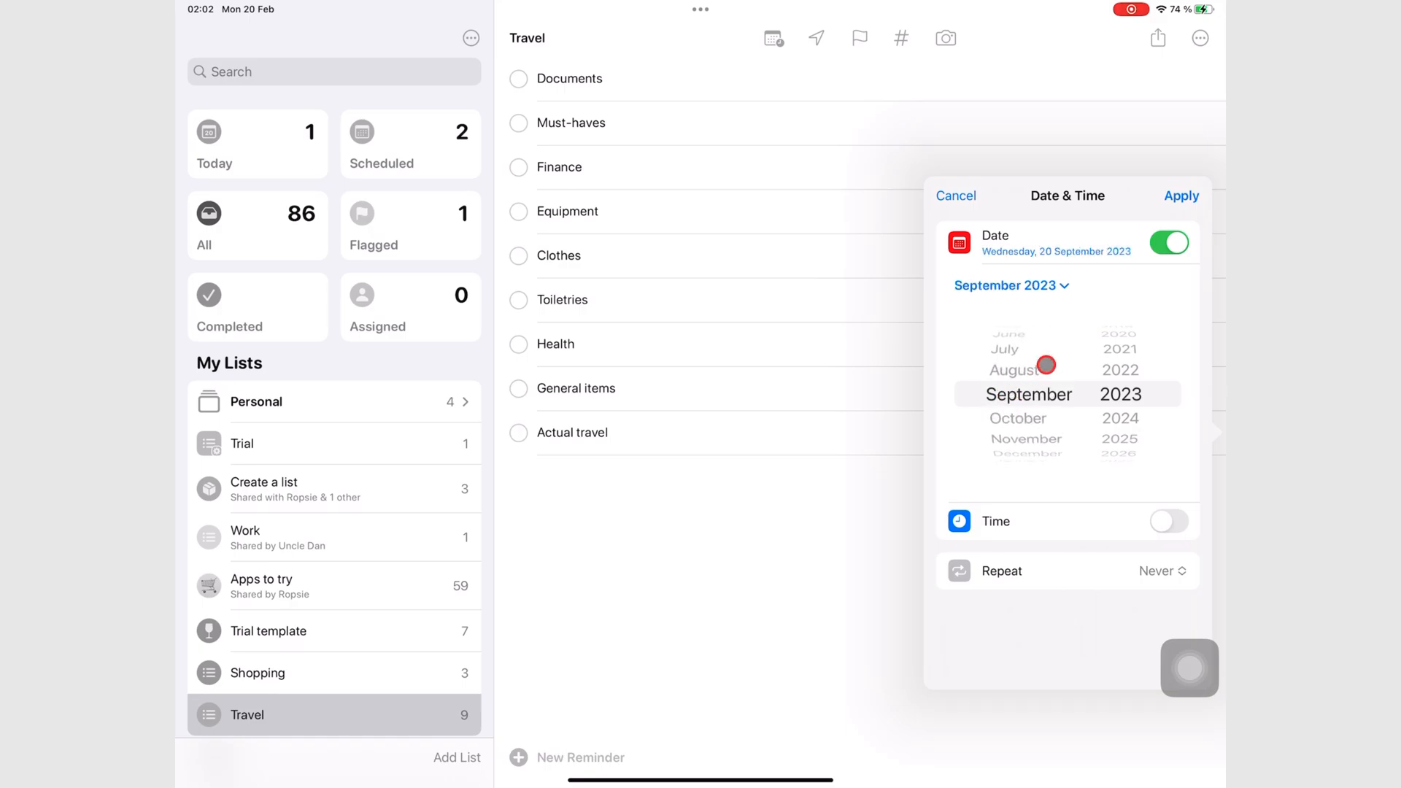
- Set Actual travel's due date to 5 September 2023 and apply it
left_click(1011, 284)
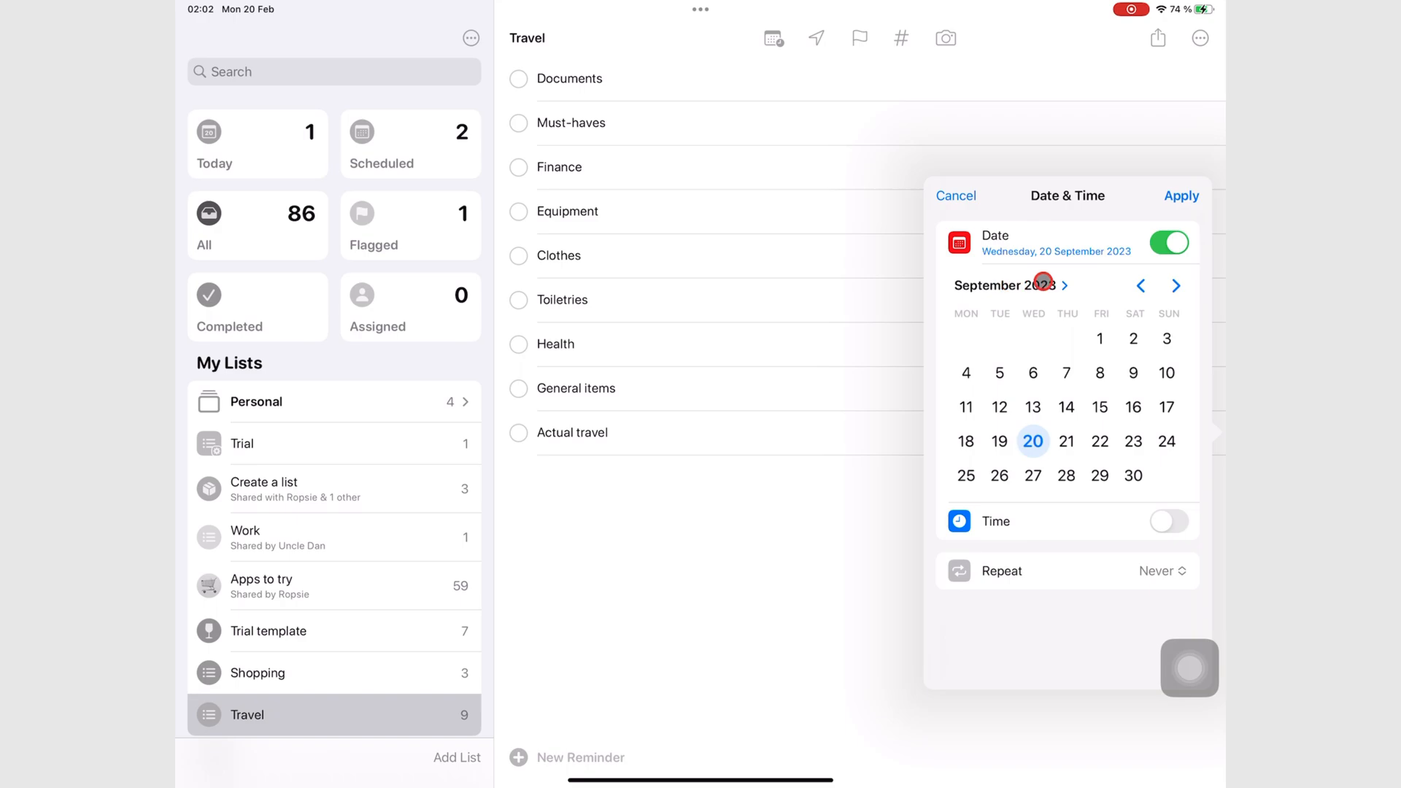
left_click(1000, 373)
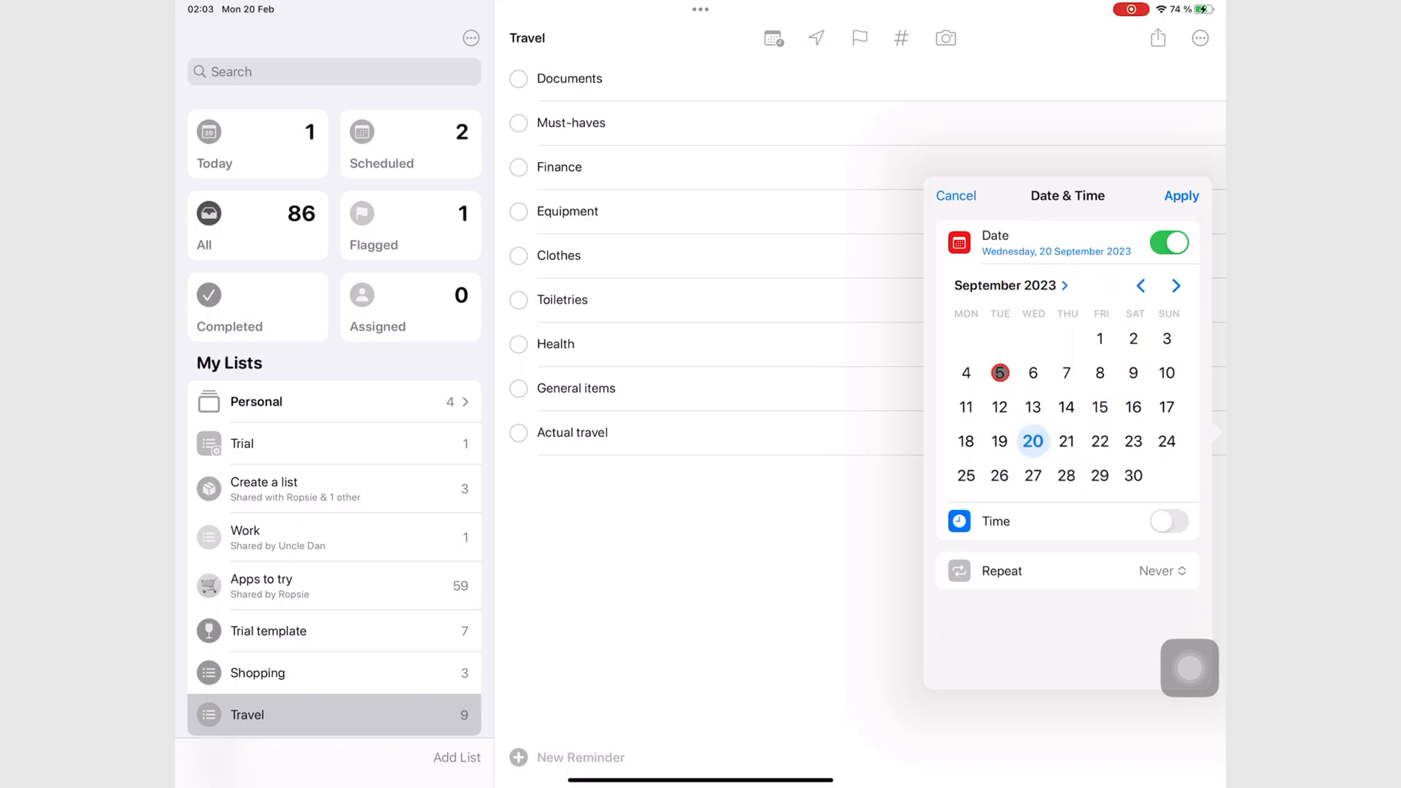
left_click(1034, 373)
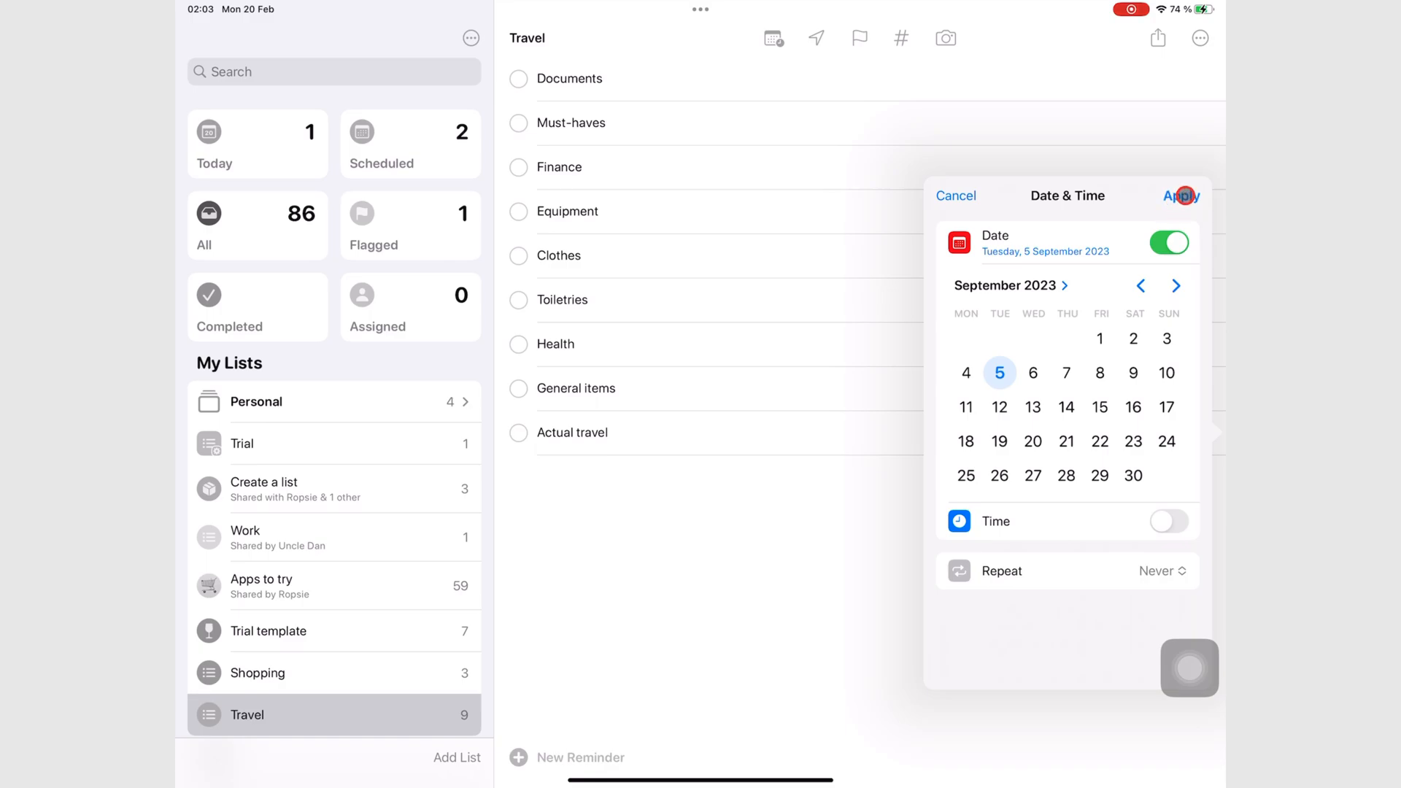
left_click(1181, 196)
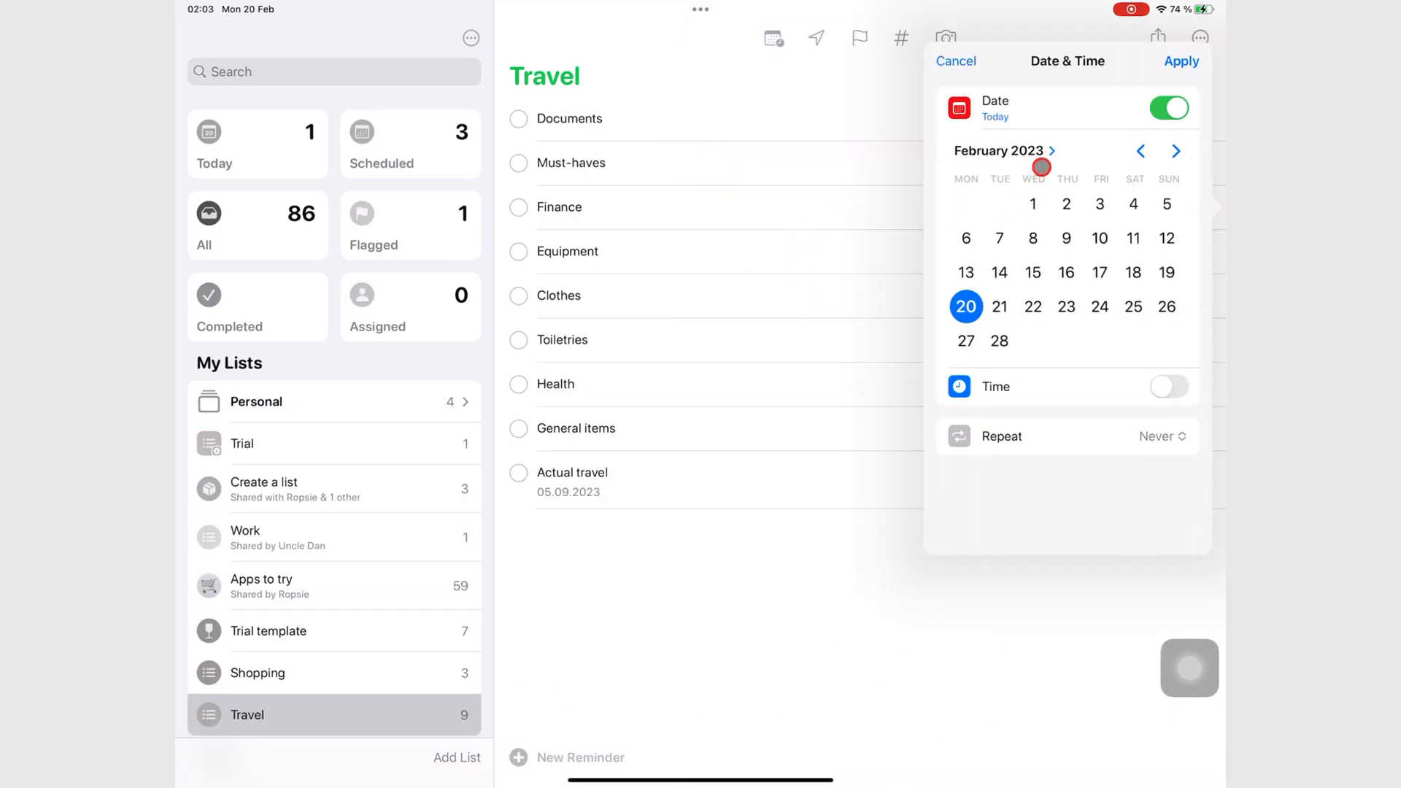
- Make Finance due on 28 February 2023, repeating monthly
left_click(998, 340)
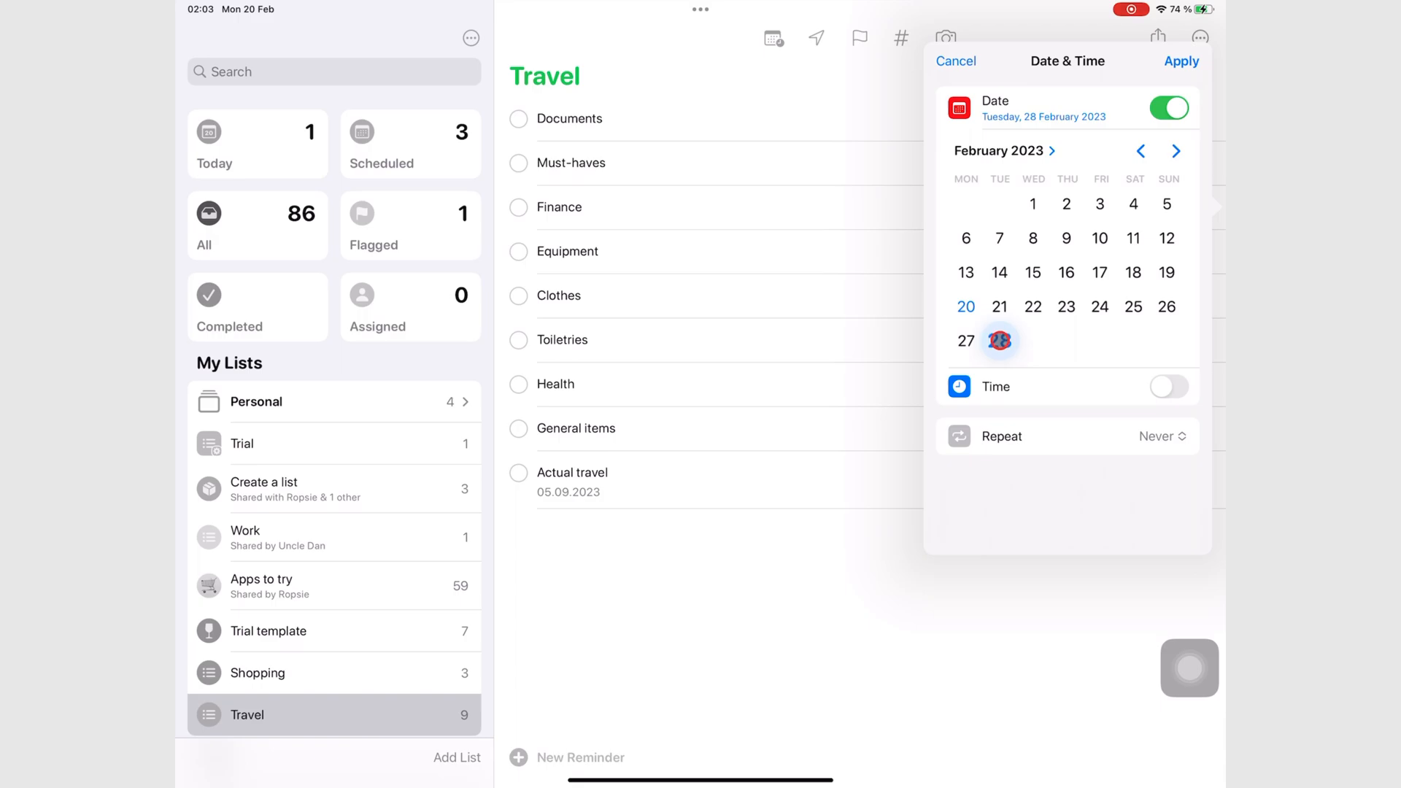
left_click(1156, 436)
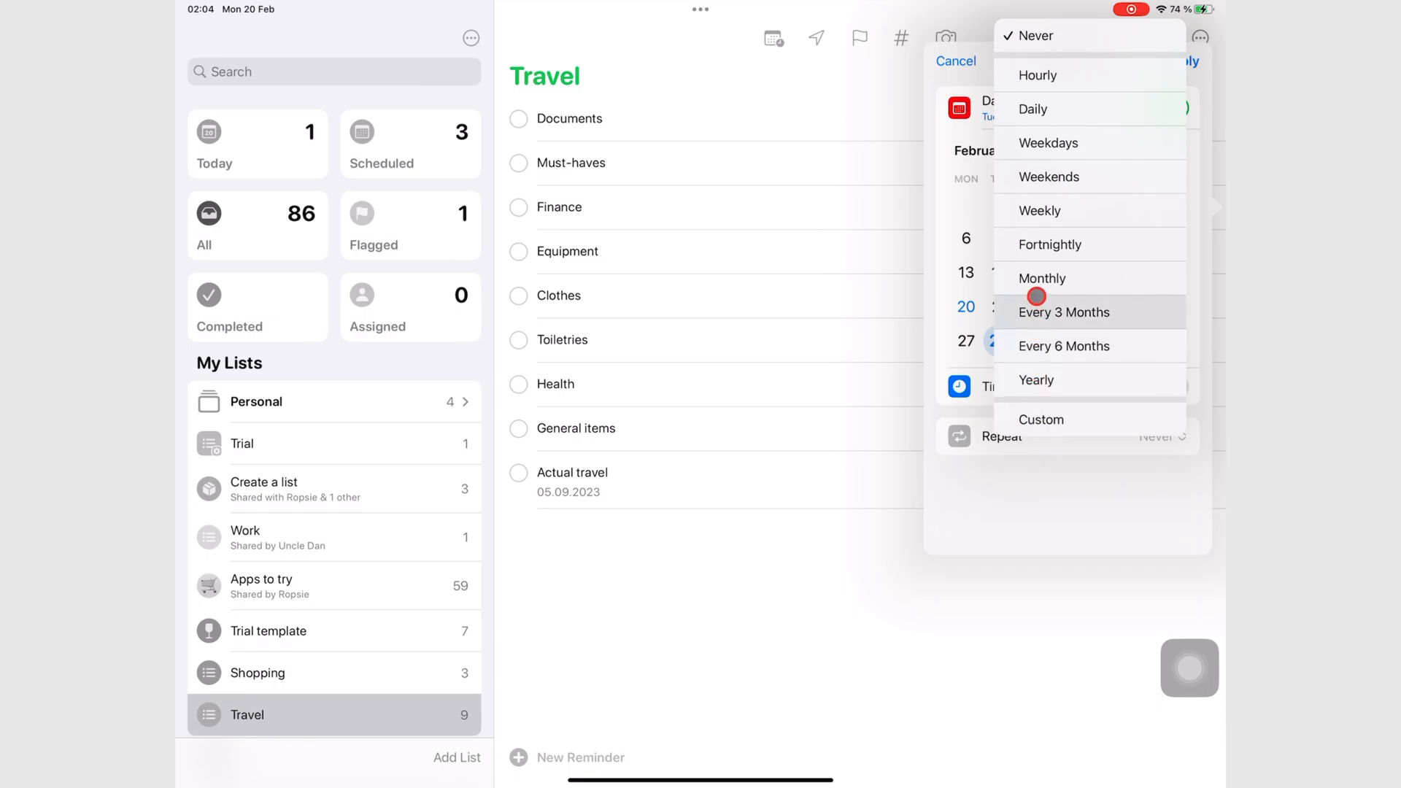
left_click(1043, 277)
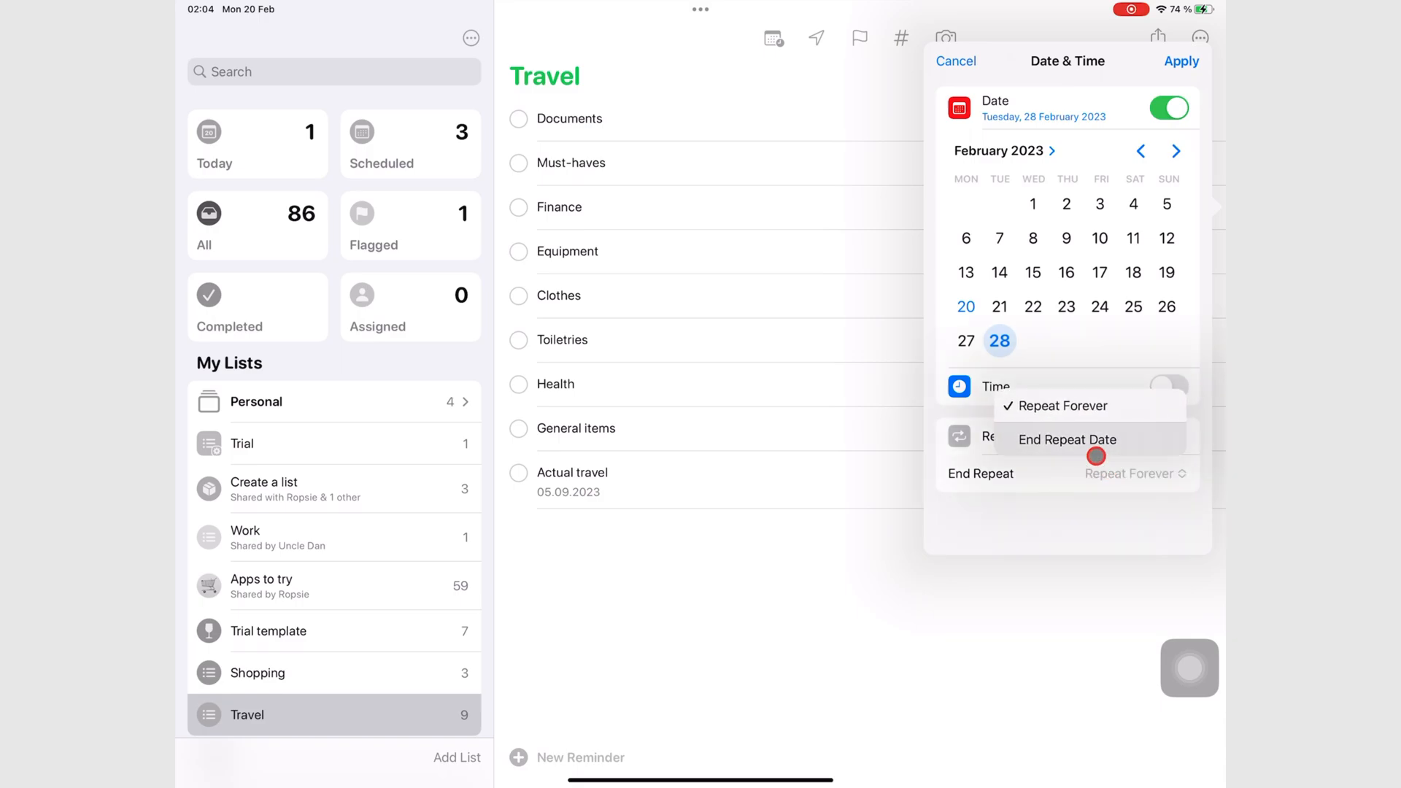
- End Finance's monthly repeat on 28 August 2023 and apply the settings
left_click(1065, 439)
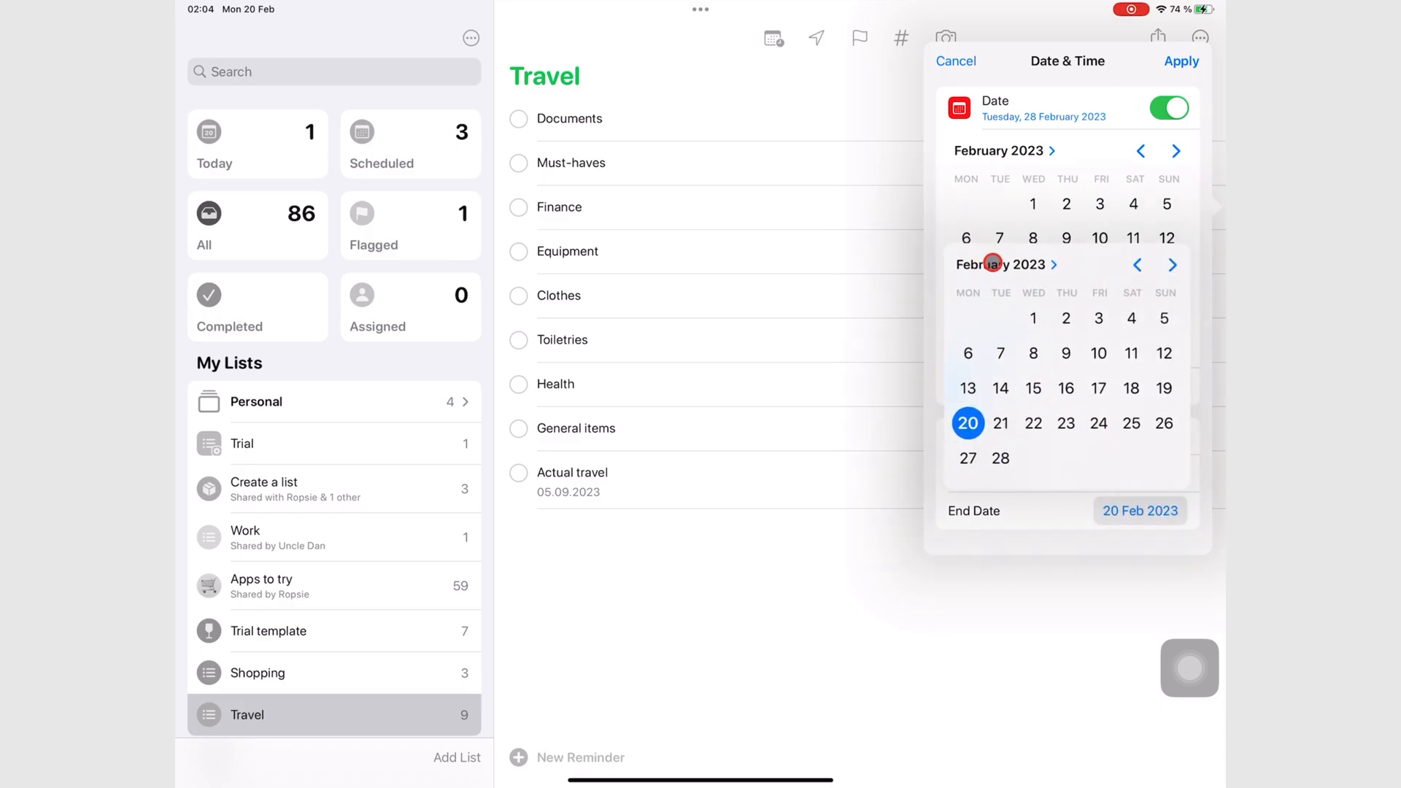
left_click(999, 264)
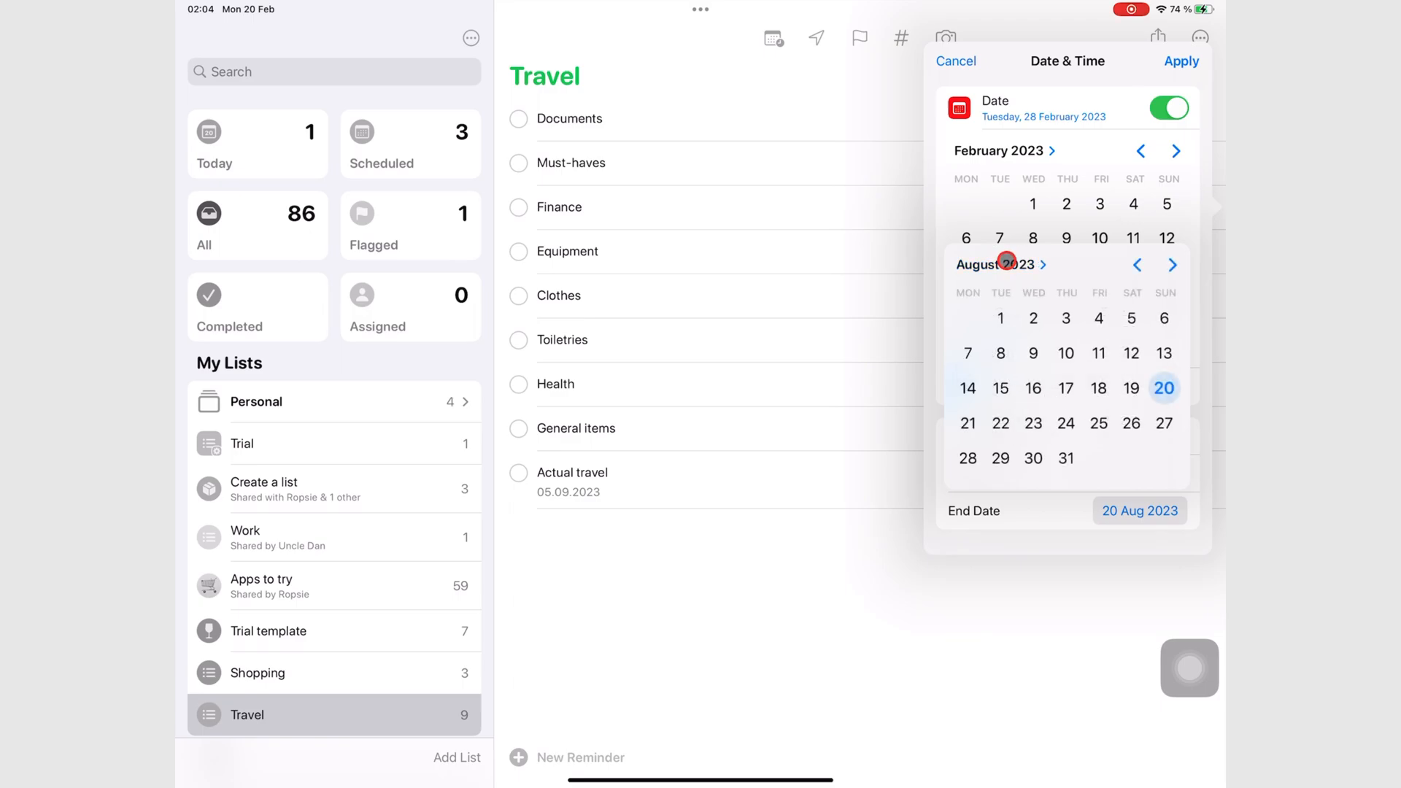
left_click(967, 457)
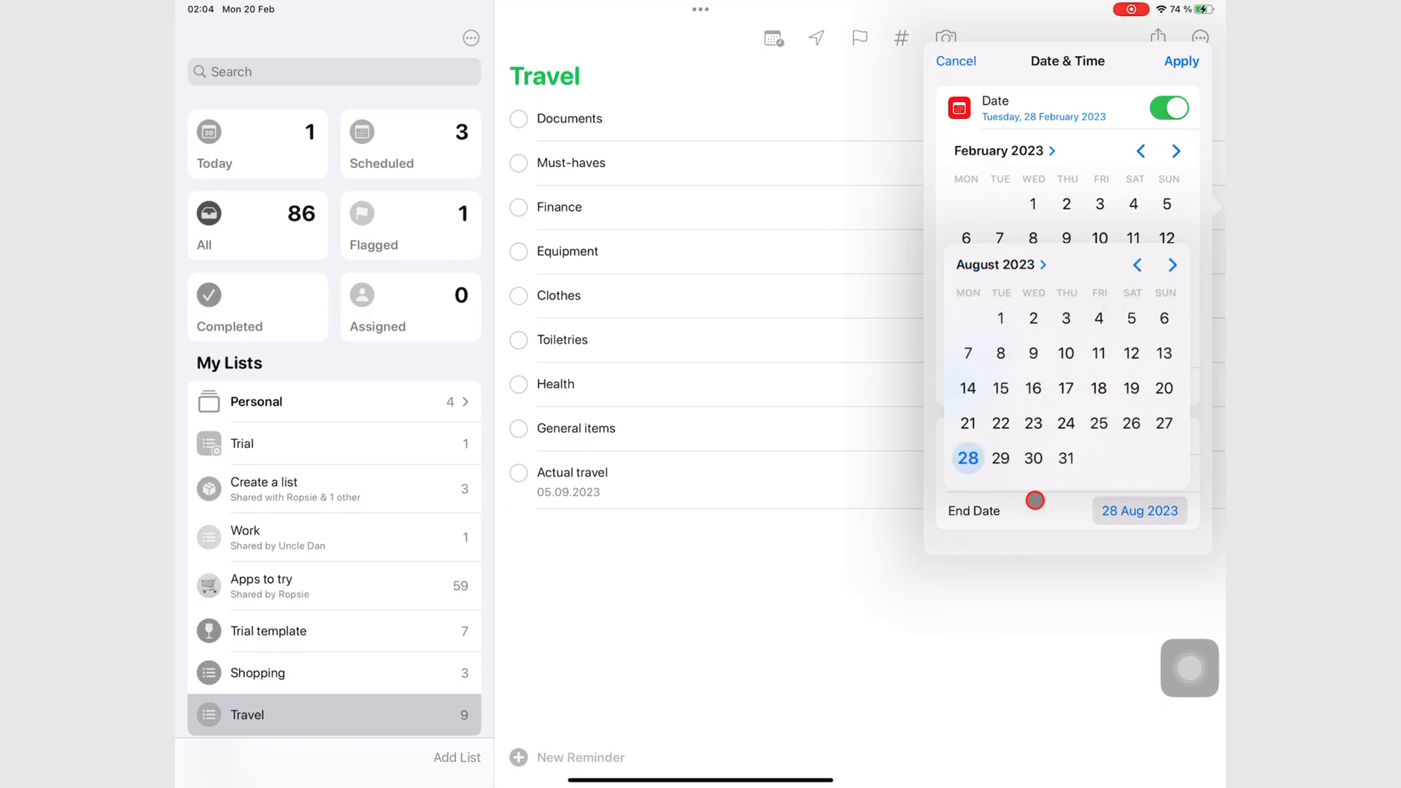
left_click(1032, 203)
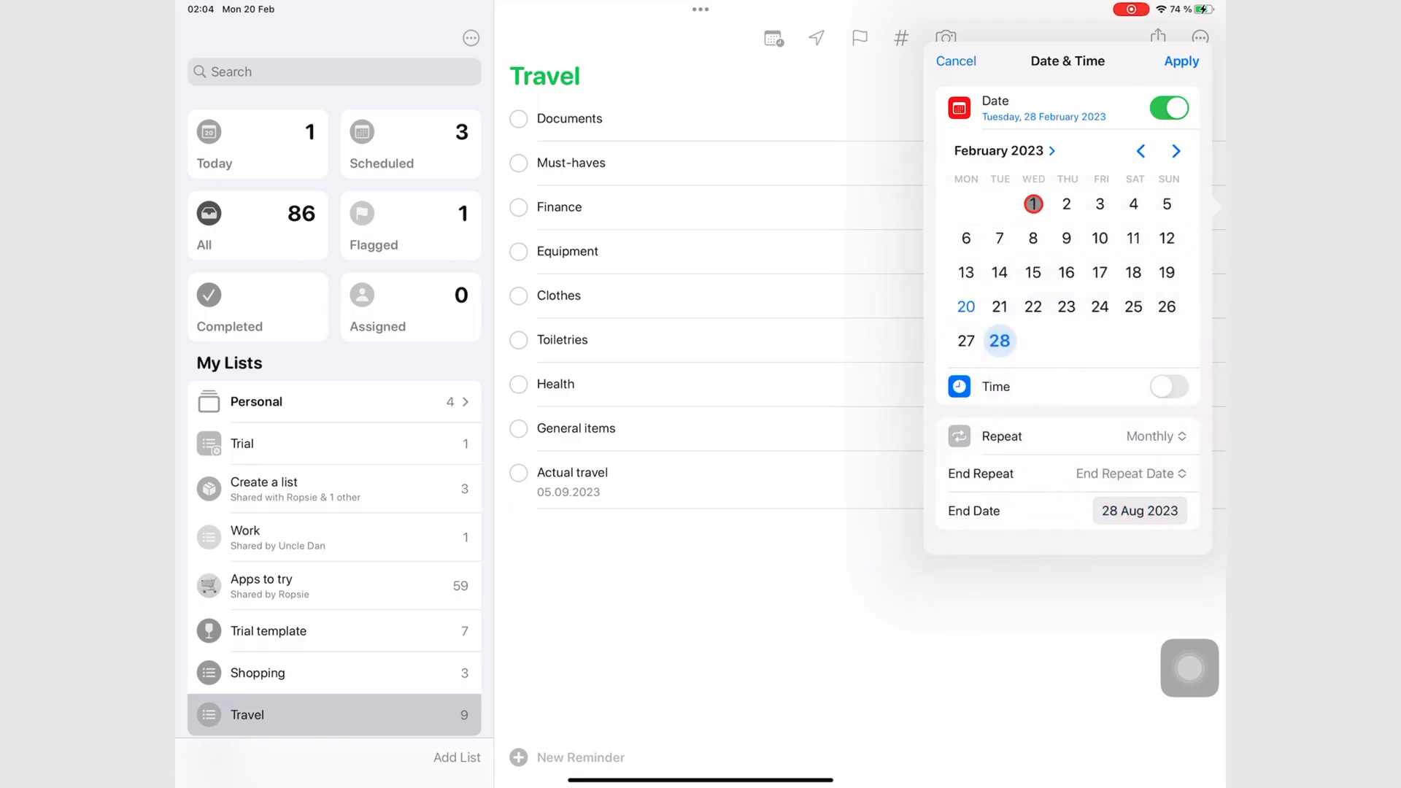
left_click(1181, 61)
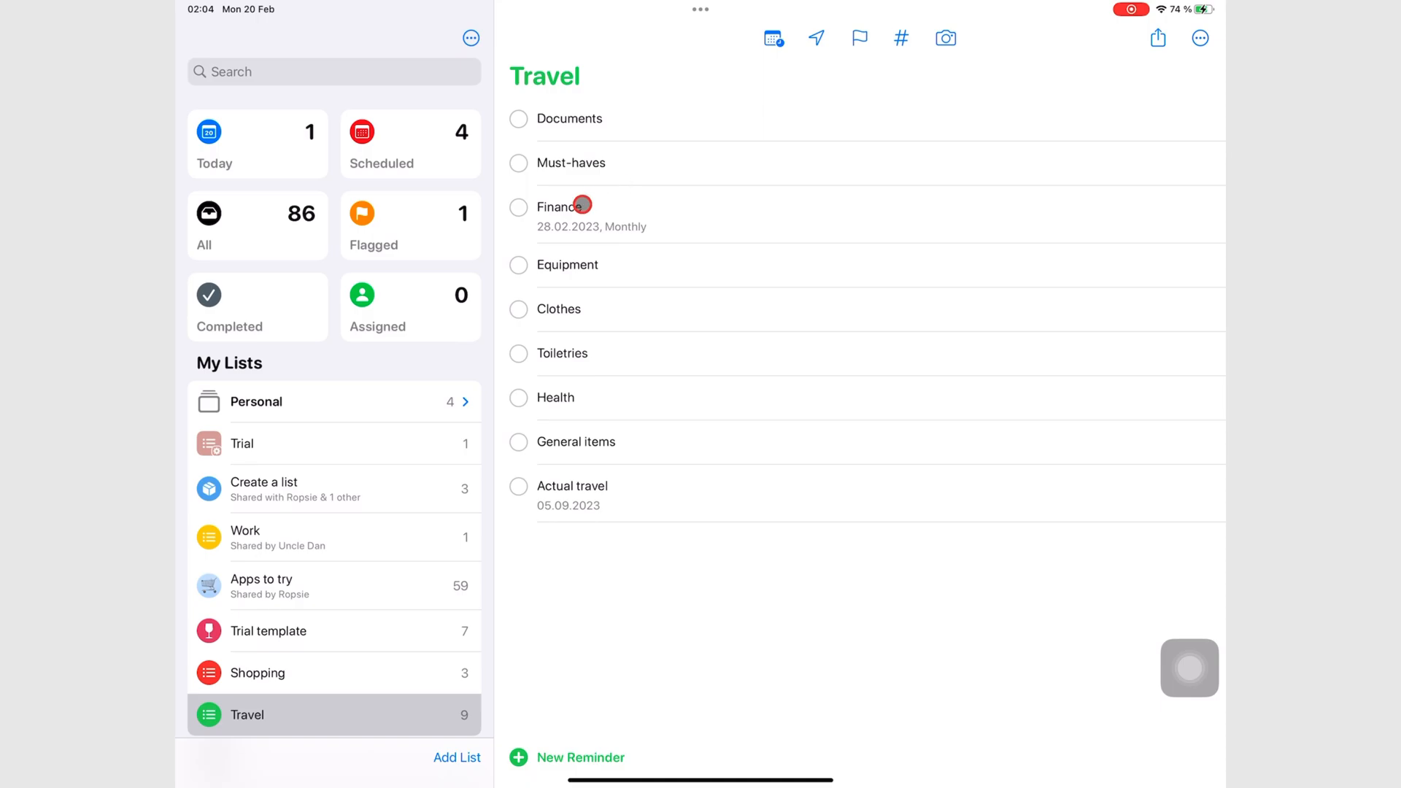
- Give Finance the note "Save at least $1000/month towards the trip"
left_click(560, 206)
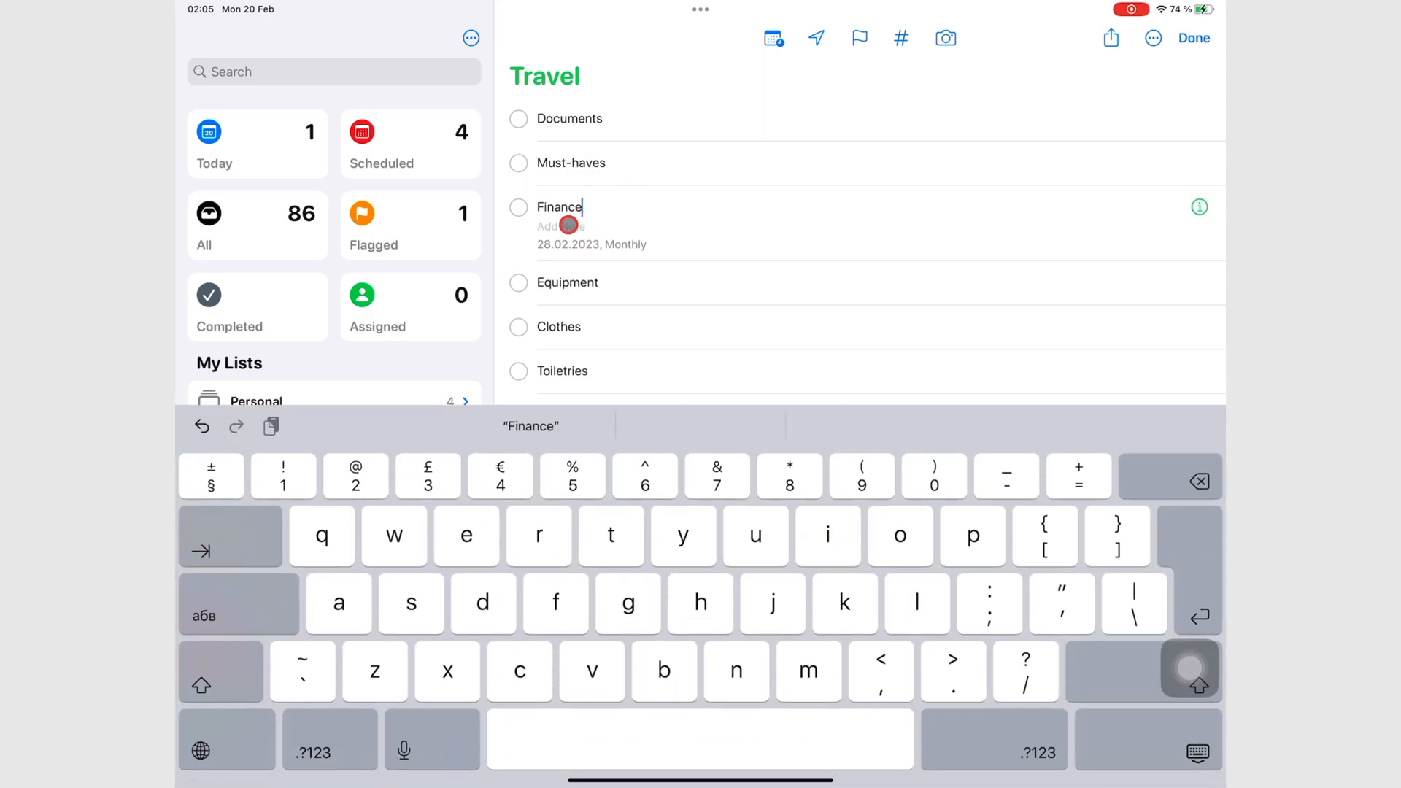
type("ave at least $1000/")
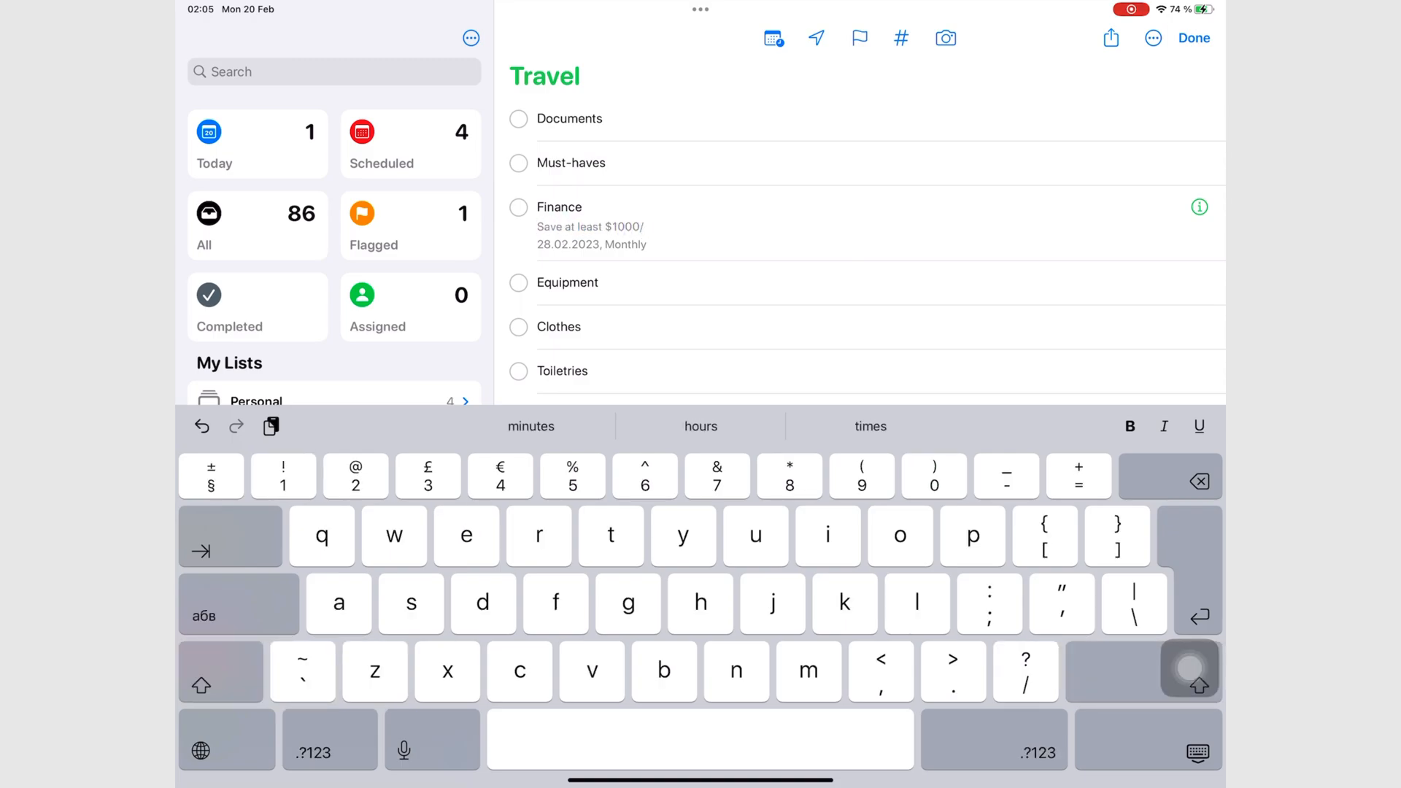
type("month towards the trip")
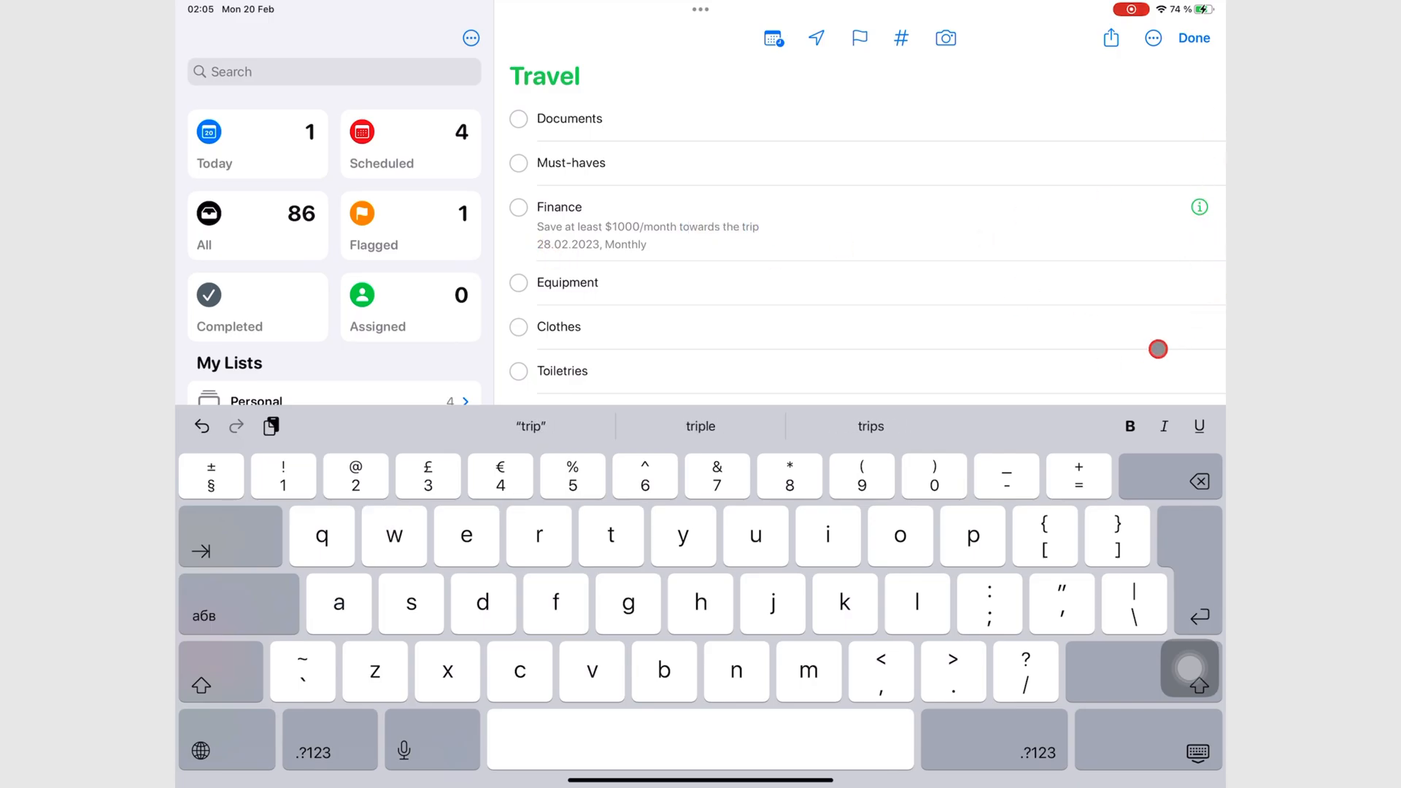
left_click(1192, 38)
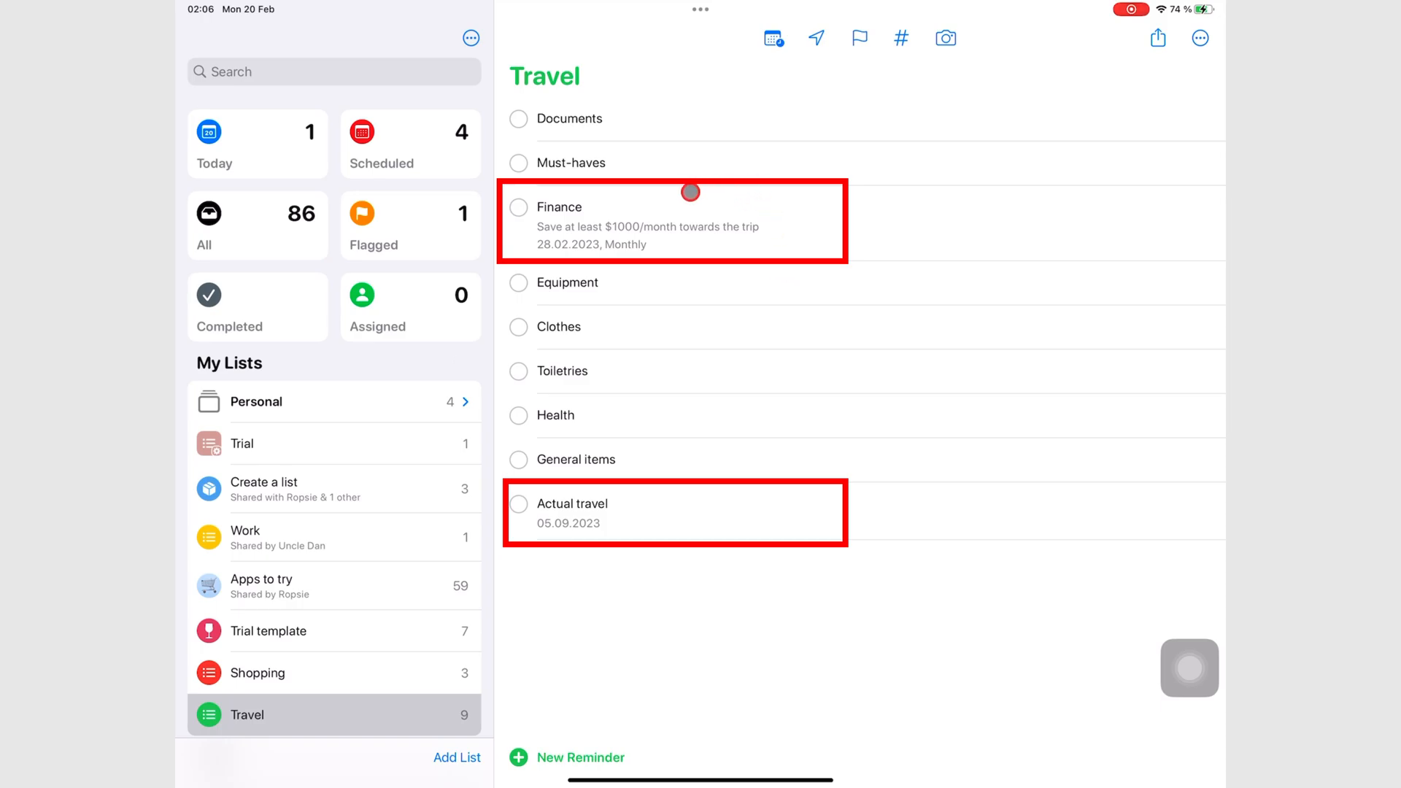
- Add a reminder "Call mom about trip" due Today to the Travel list
left_click(771, 38)
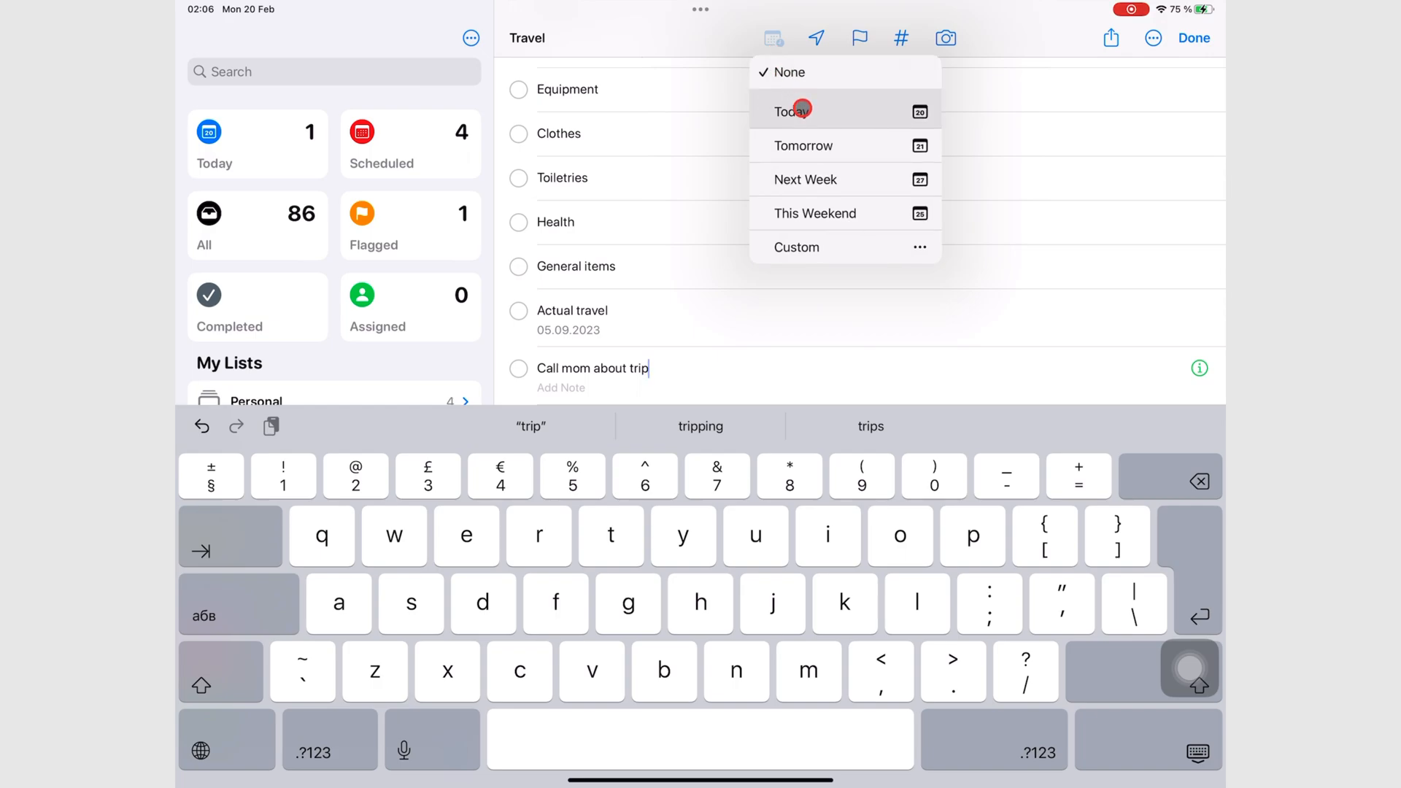
mouse_move(813, 178)
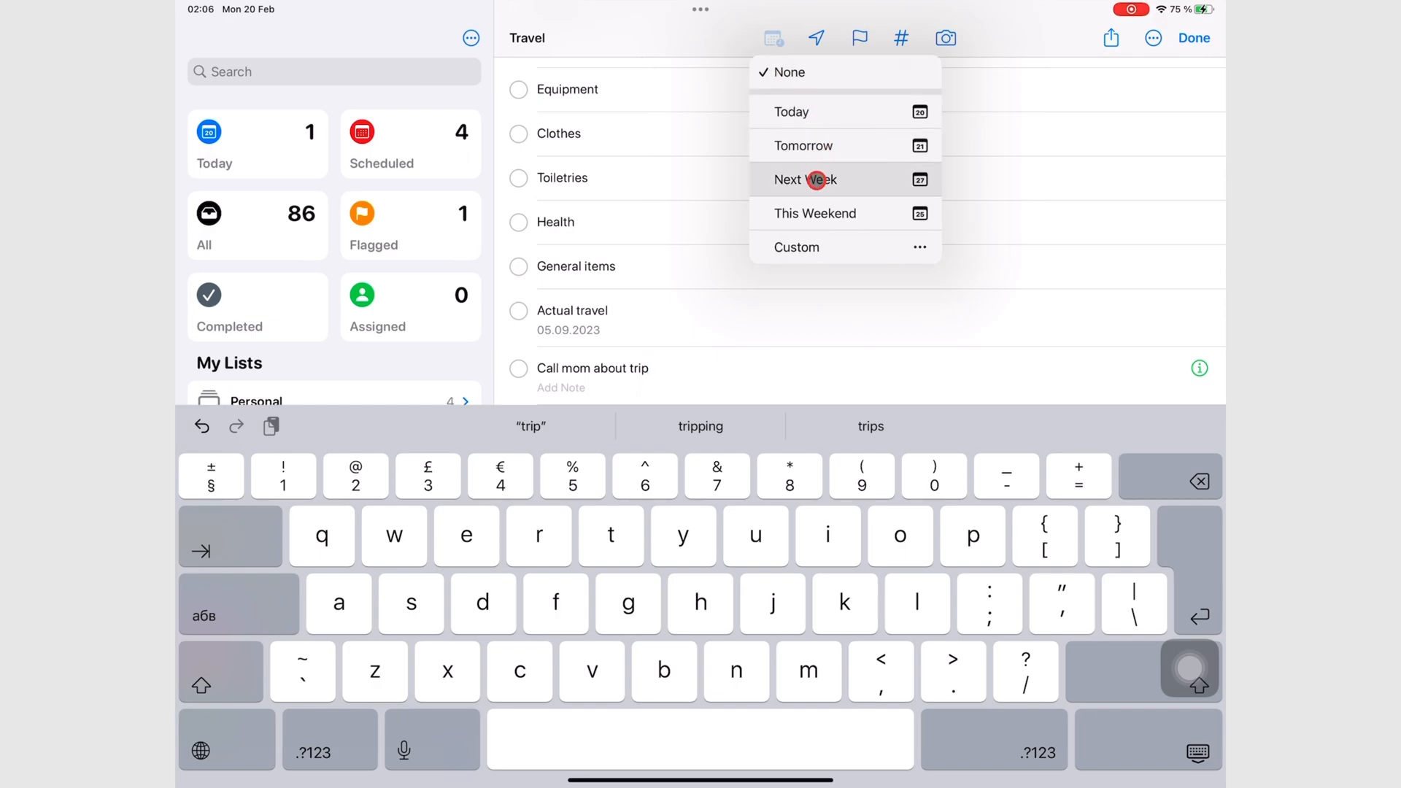
mouse_move(799, 251)
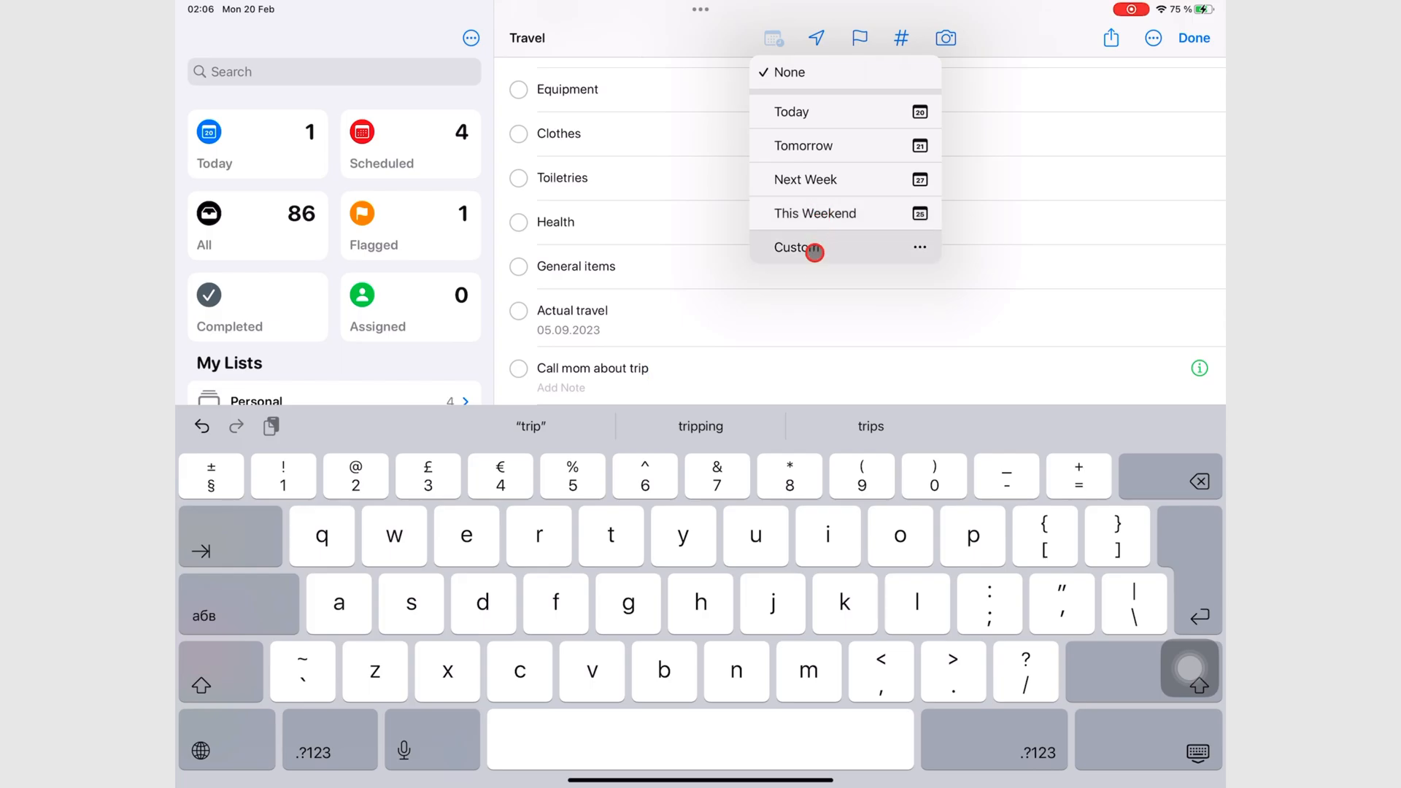
left_click(795, 248)
type("R")
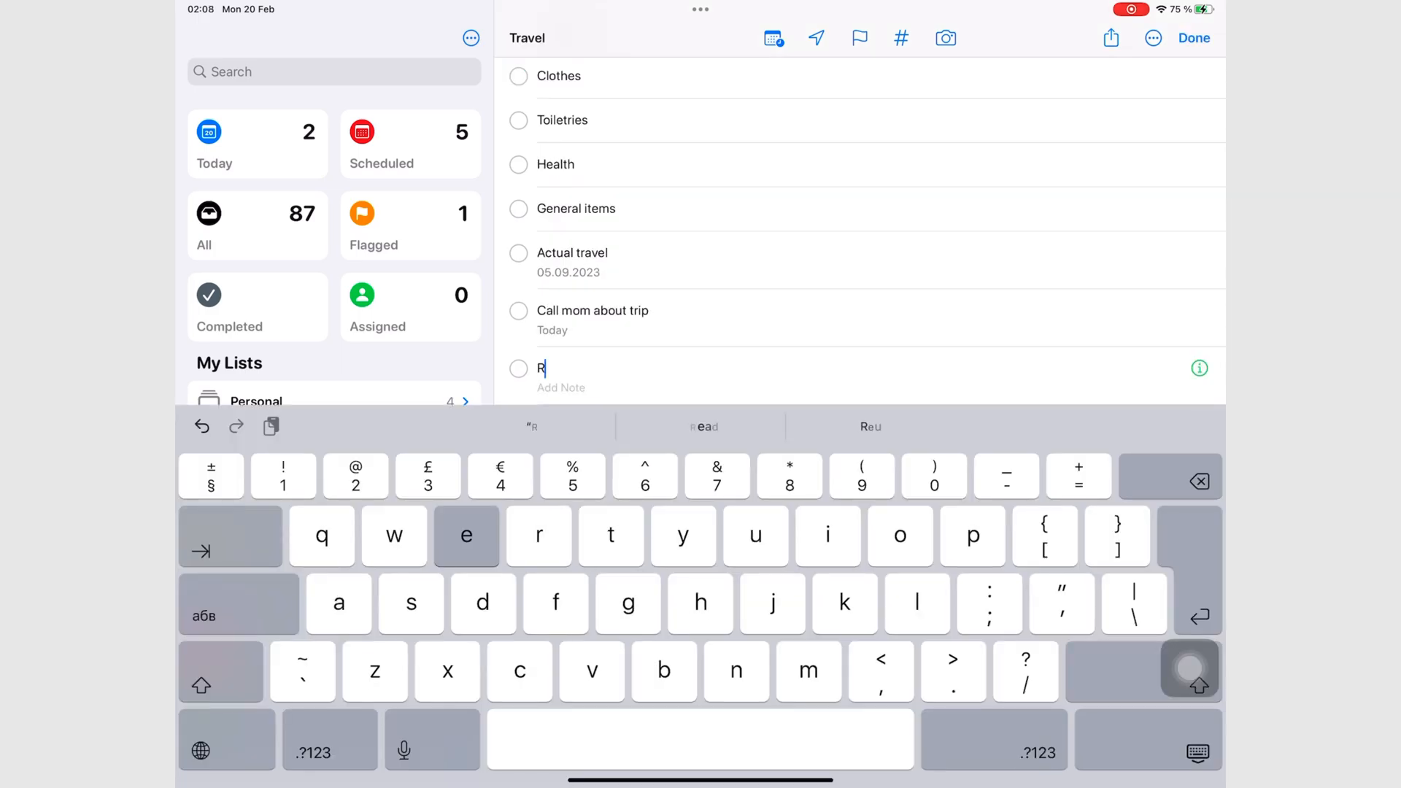
- Add a Research reminder due 5 March 2023 at 16:00, repeating every 2 weeks
type("esearch")
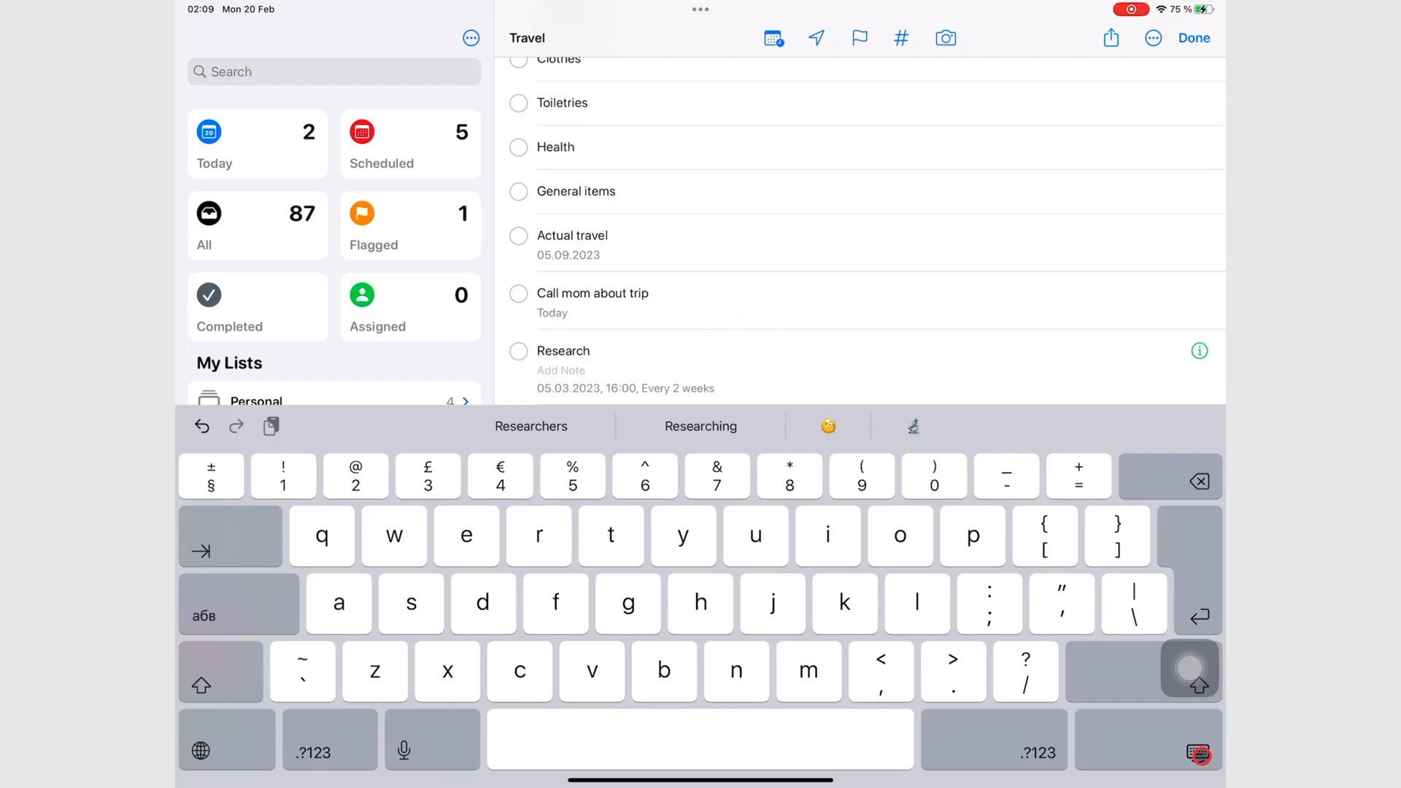
left_click(1194, 38)
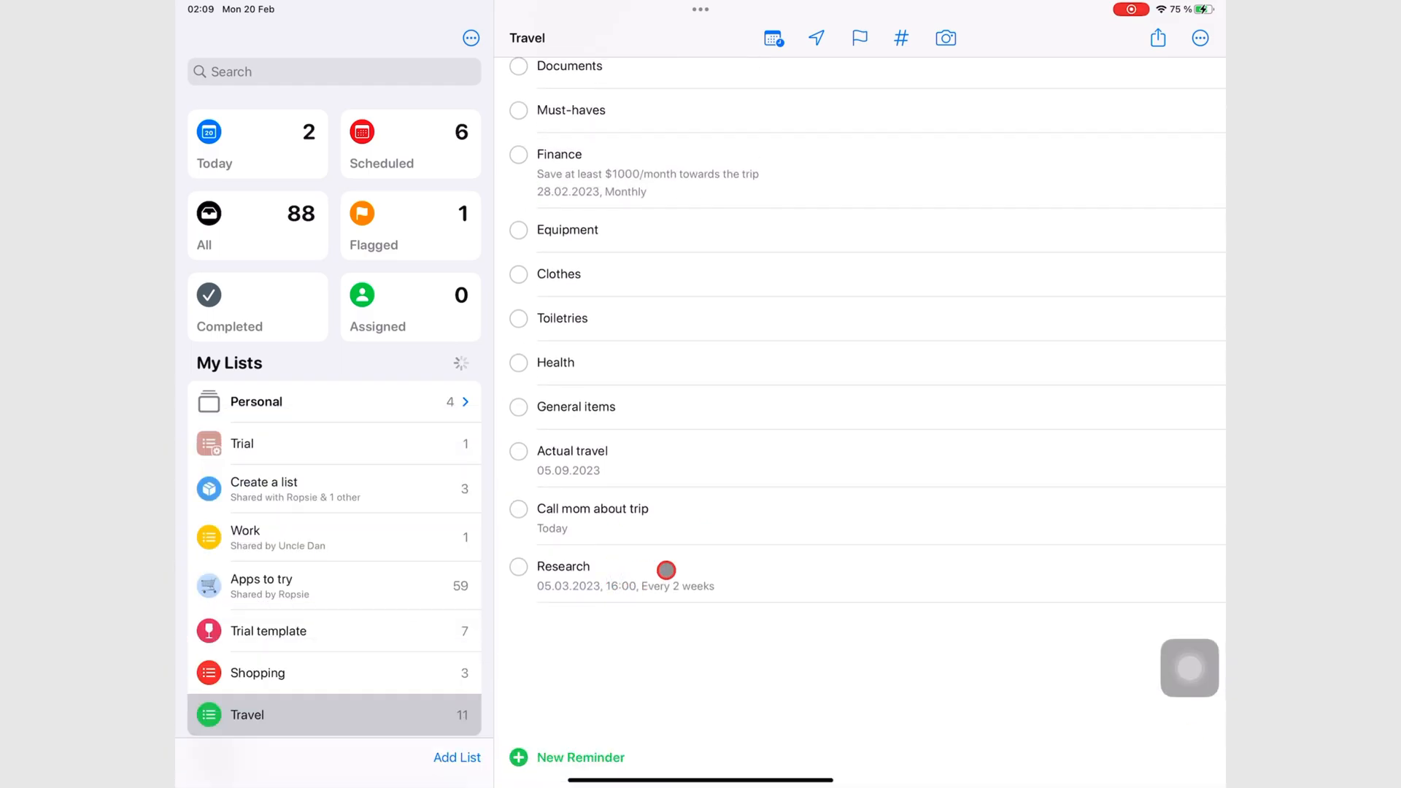
- Make Actual travel repeat every 2 years in September and add a Maths test reminder
scroll("down", 3)
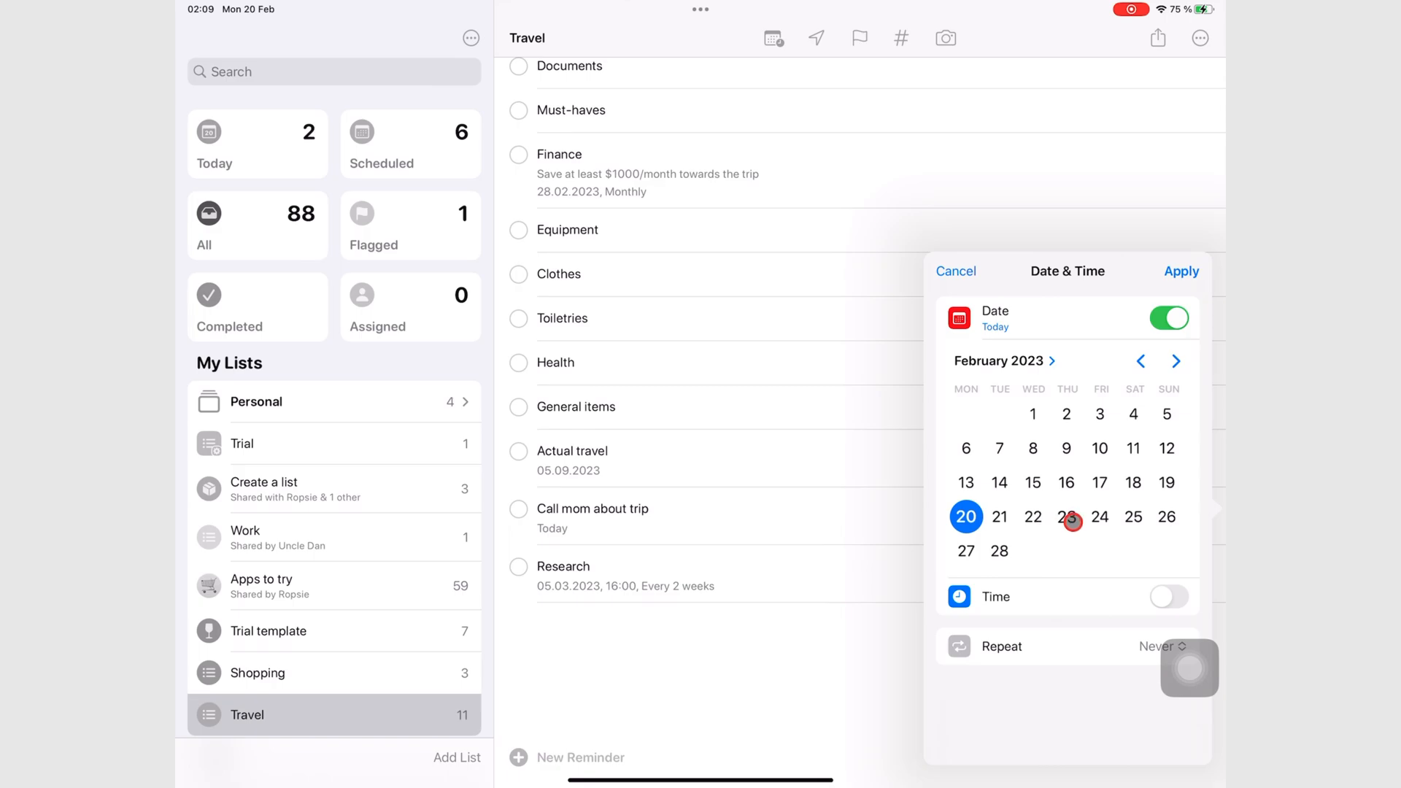
left_click(1067, 517)
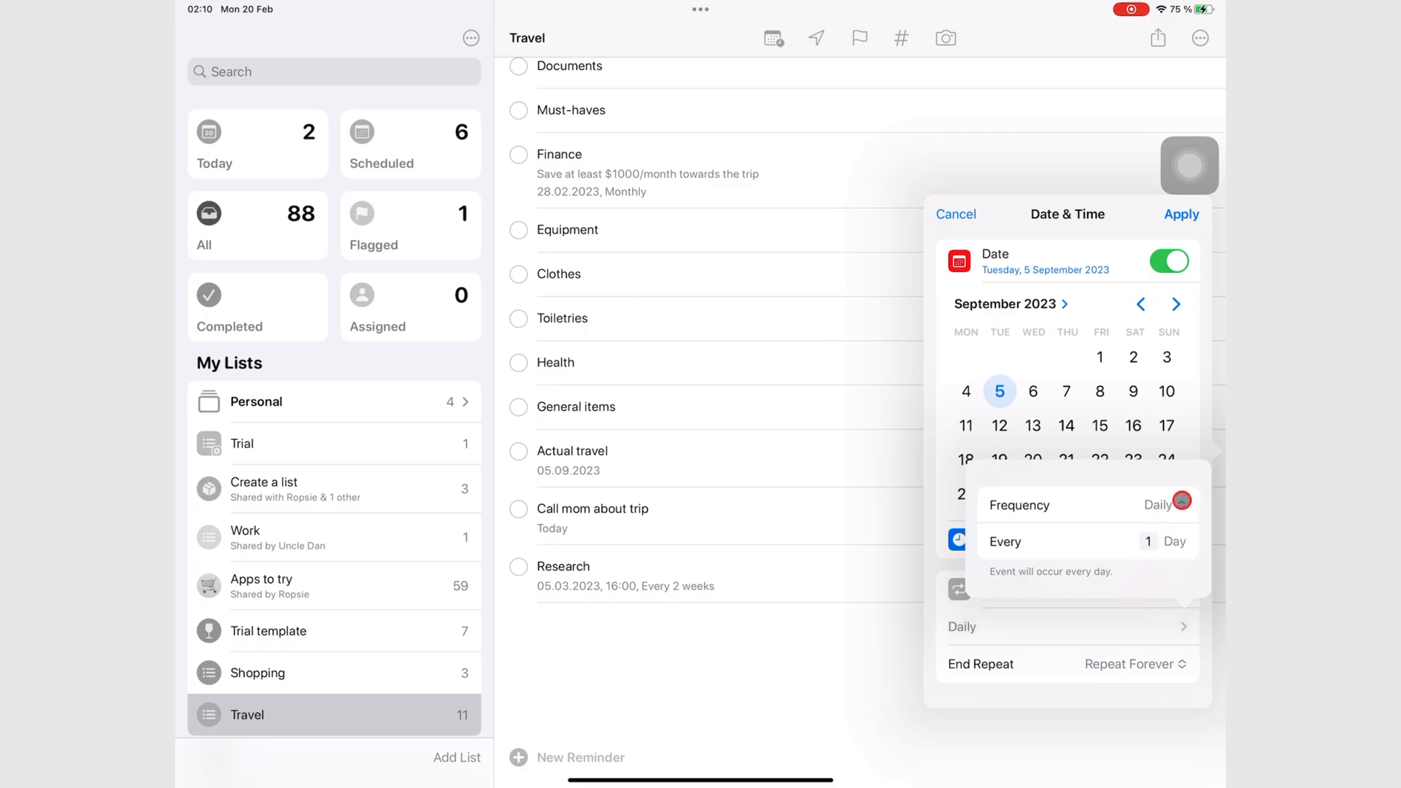
left_click(1157, 505)
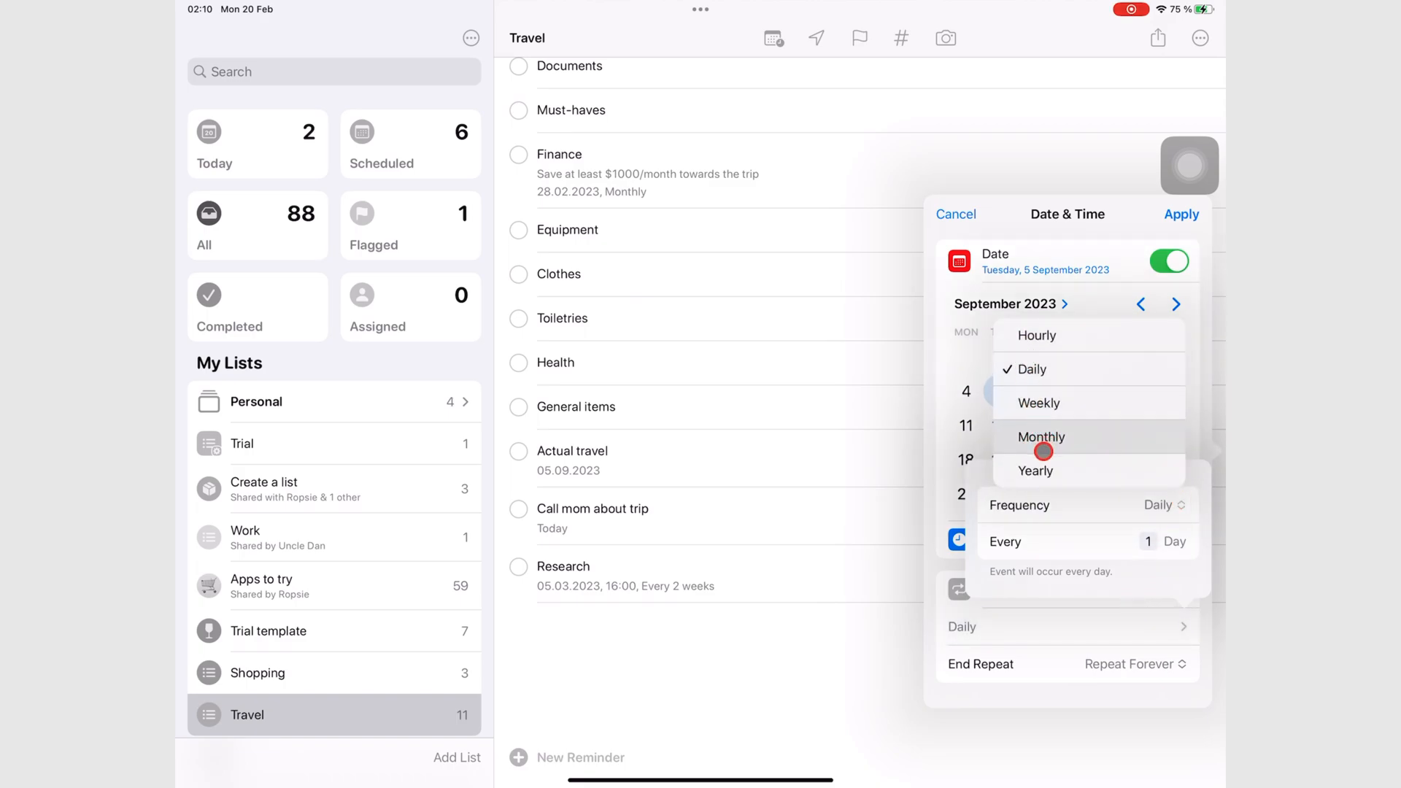
left_click(1035, 471)
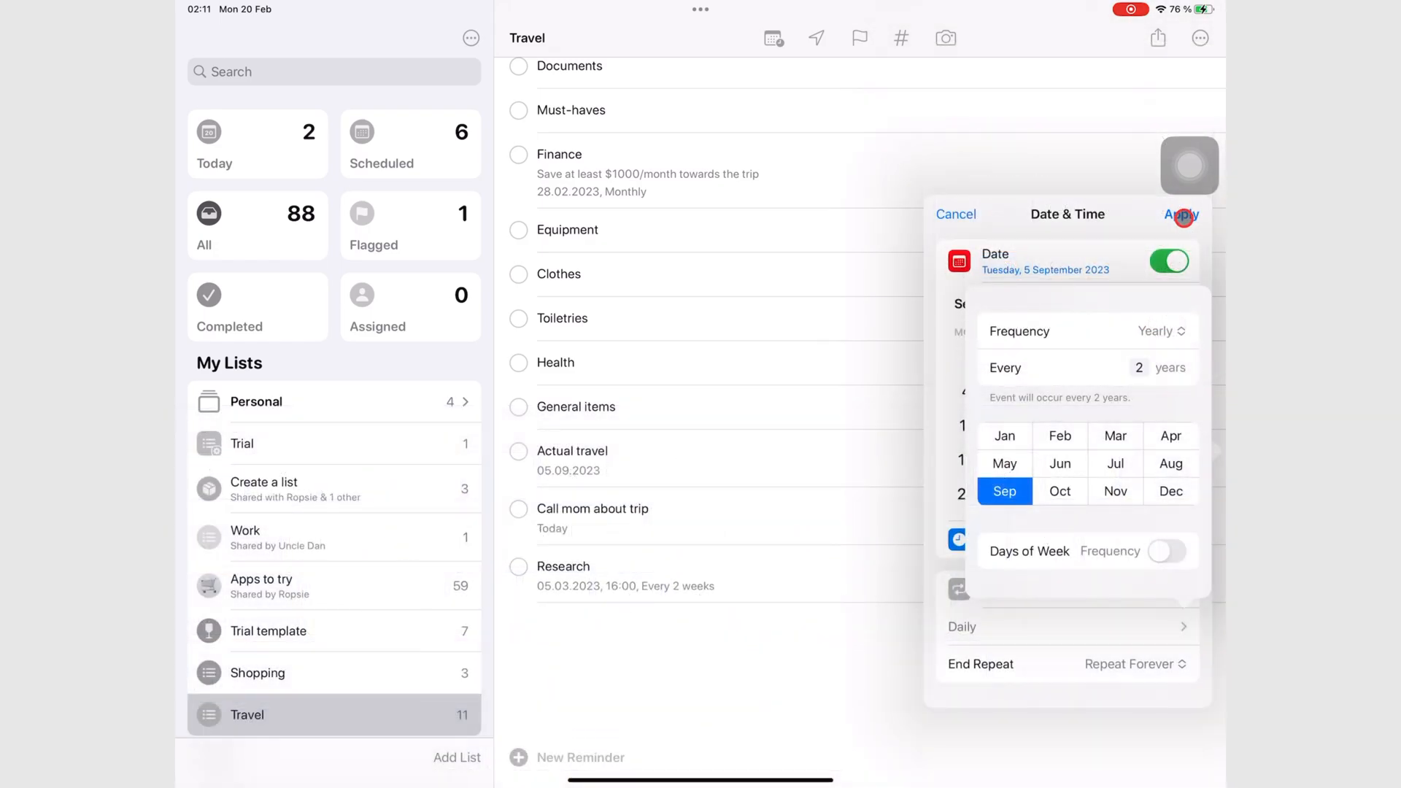
left_click(1181, 214)
type("Maths test")
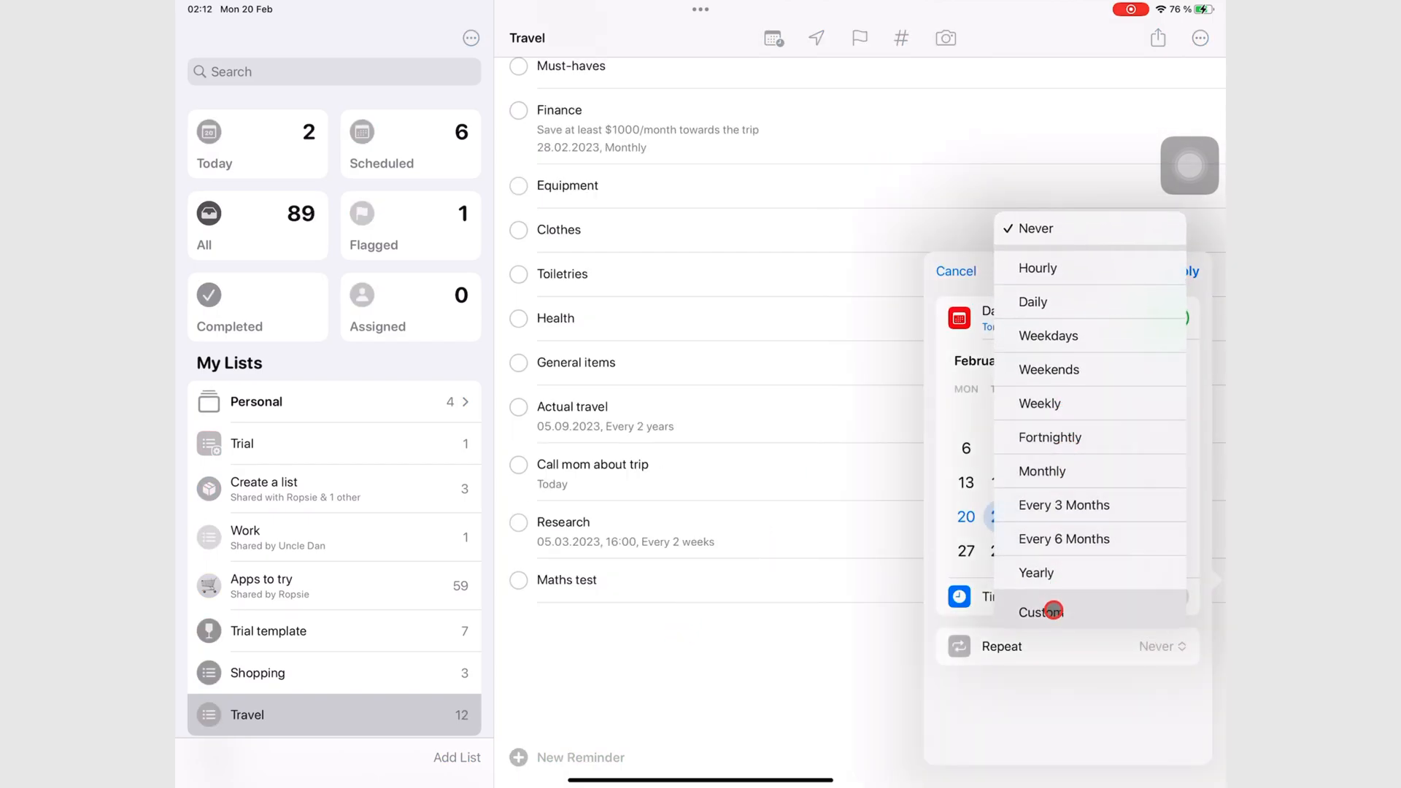
- Give Maths test a custom repeat every 3 days ending on a date in March 2023
left_click(1039, 611)
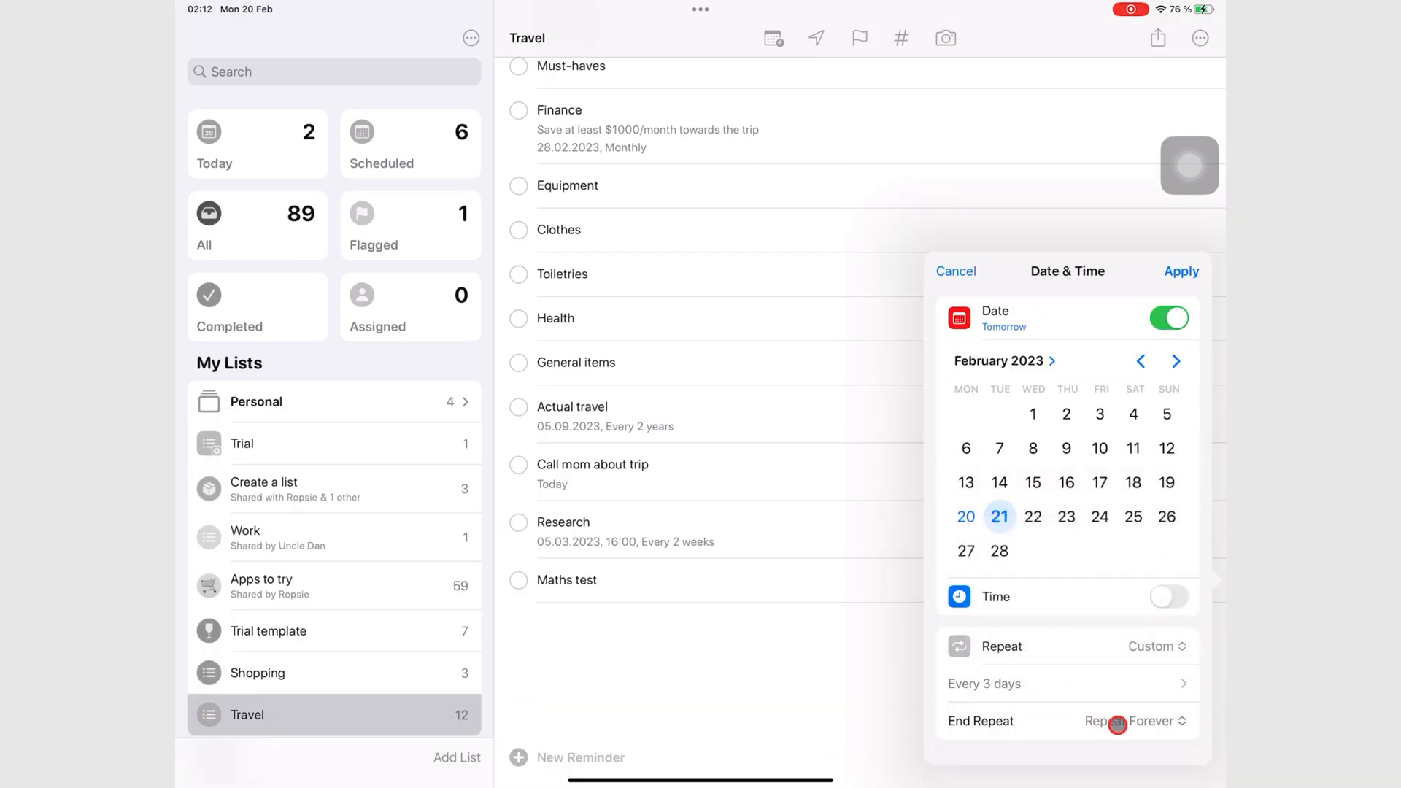
left_click(1144, 721)
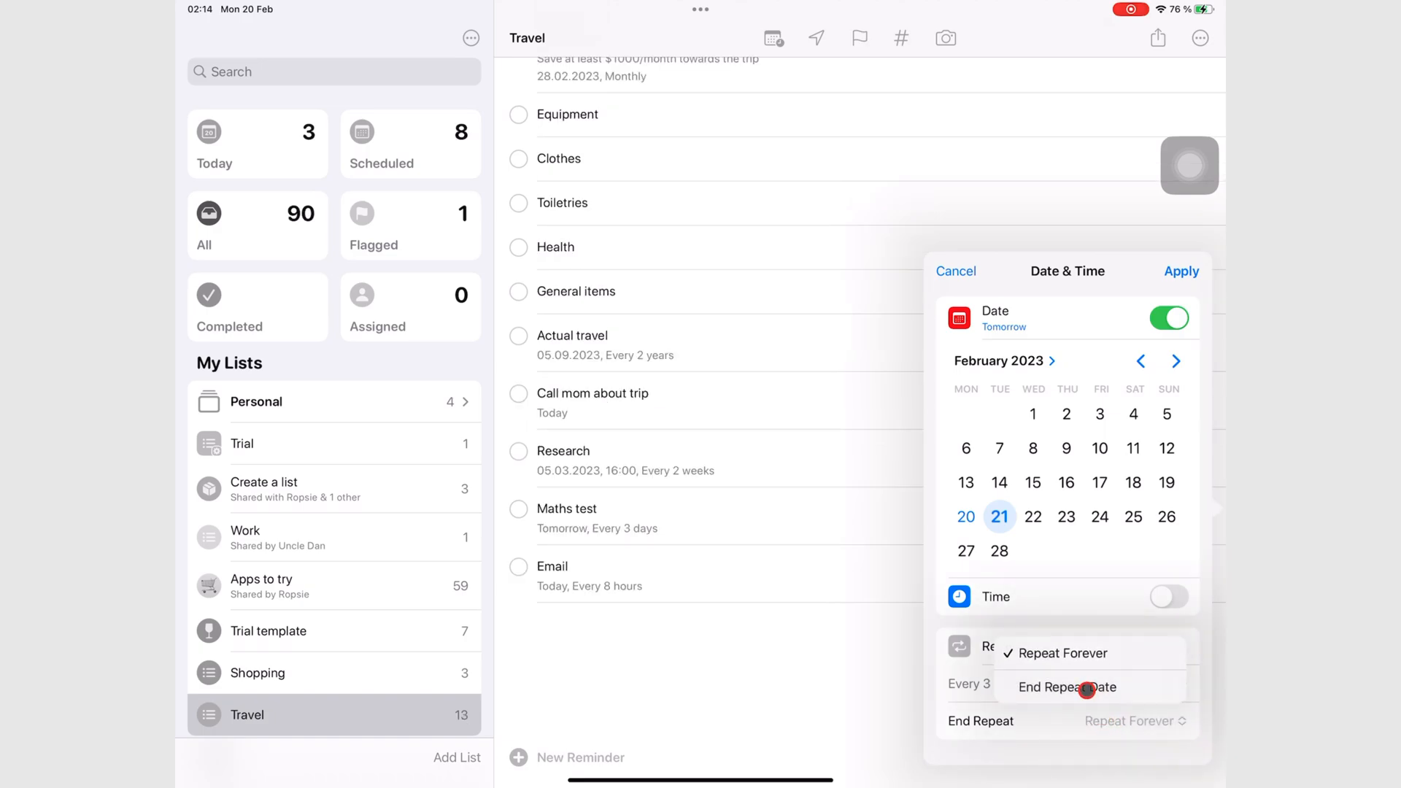
left_click(1070, 686)
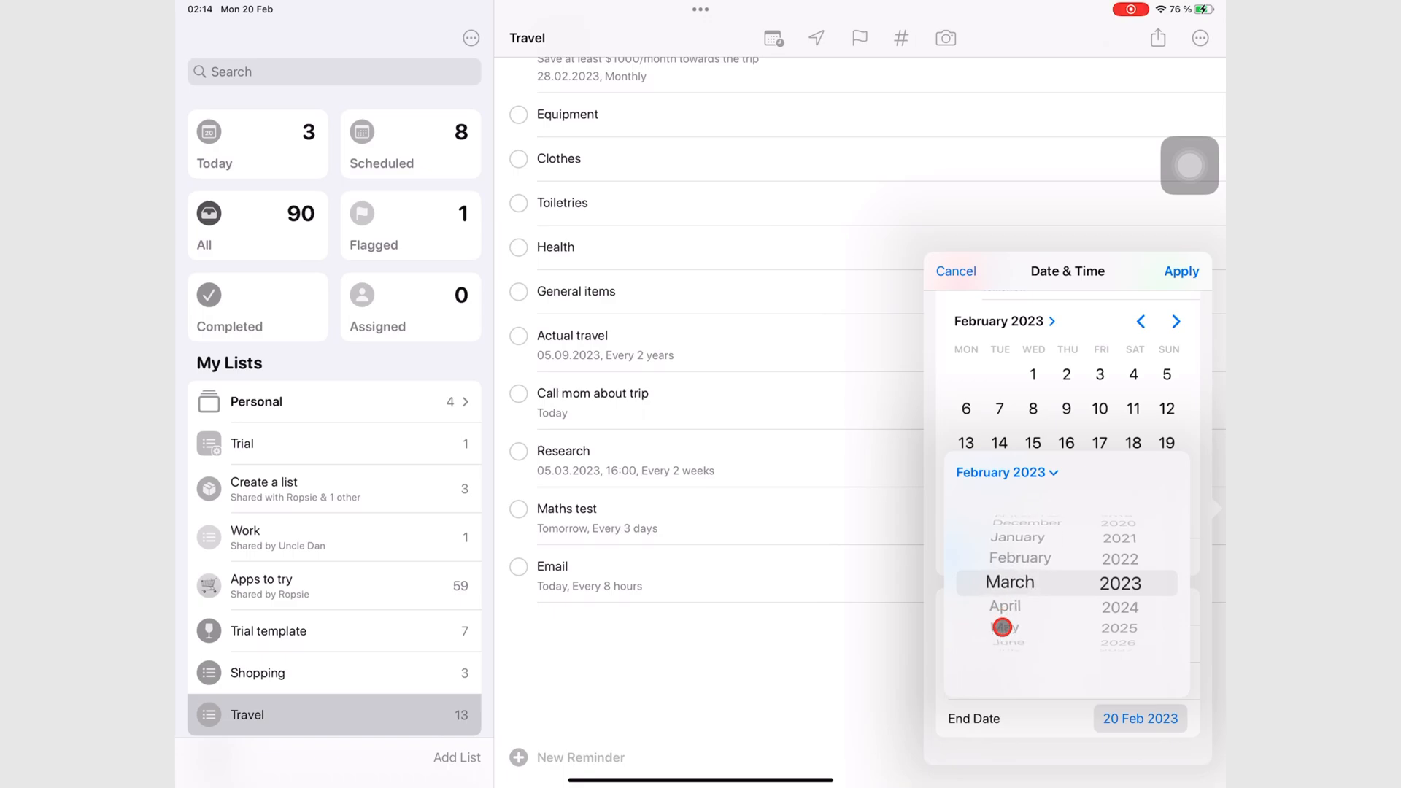
left_click(1009, 582)
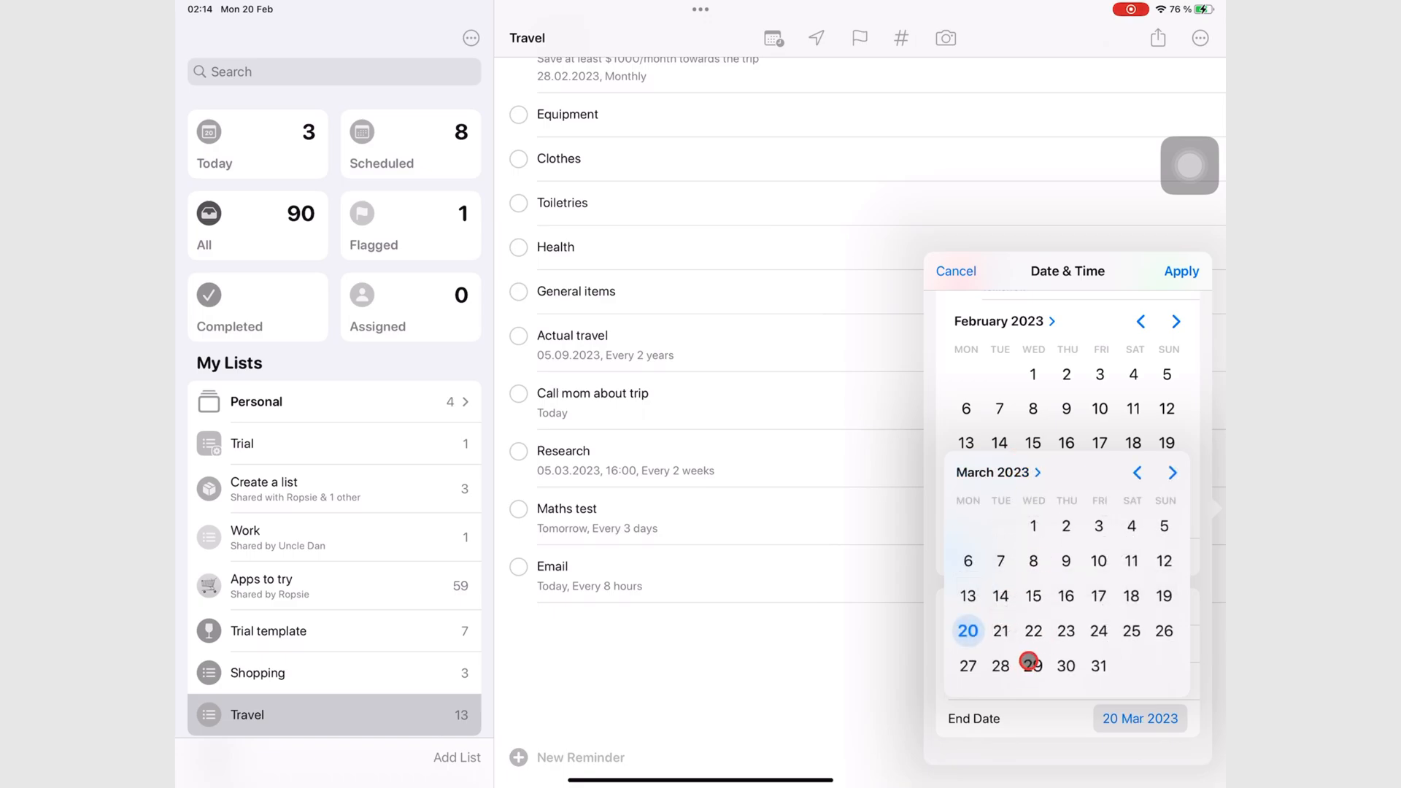
left_click(1034, 666)
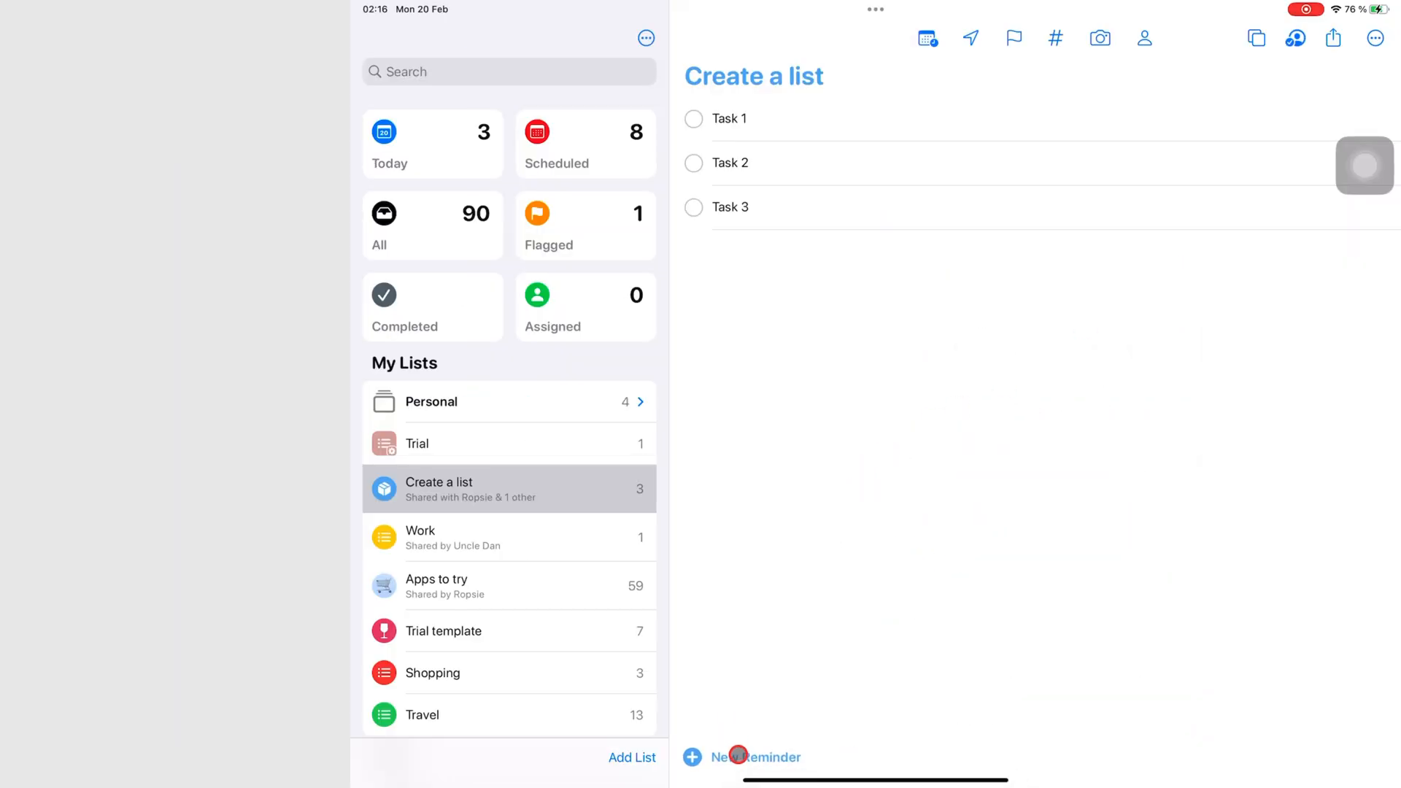
- Add a reminder titled "Nancy's game" to the Create a list list below Task 3
type("Nancy")
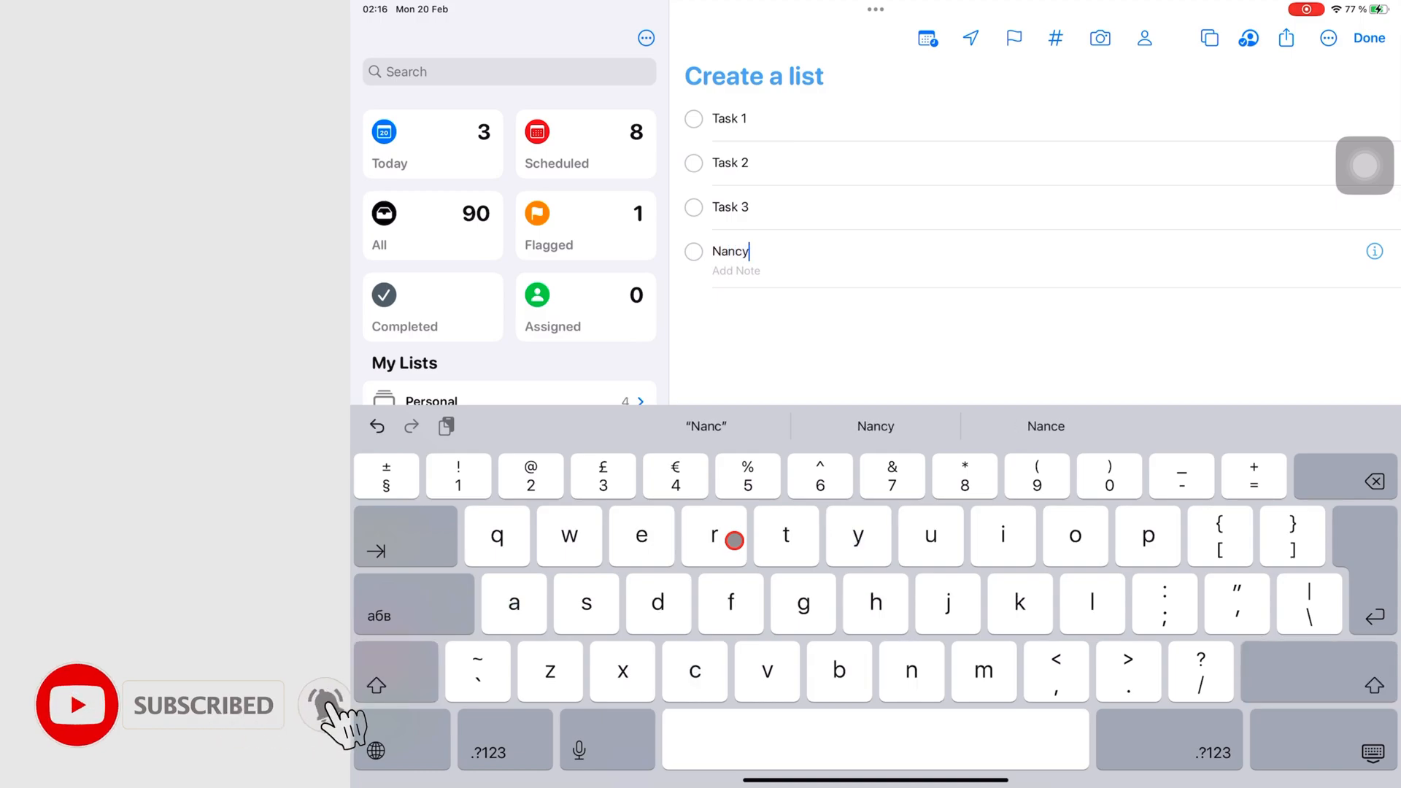
type("'s game")
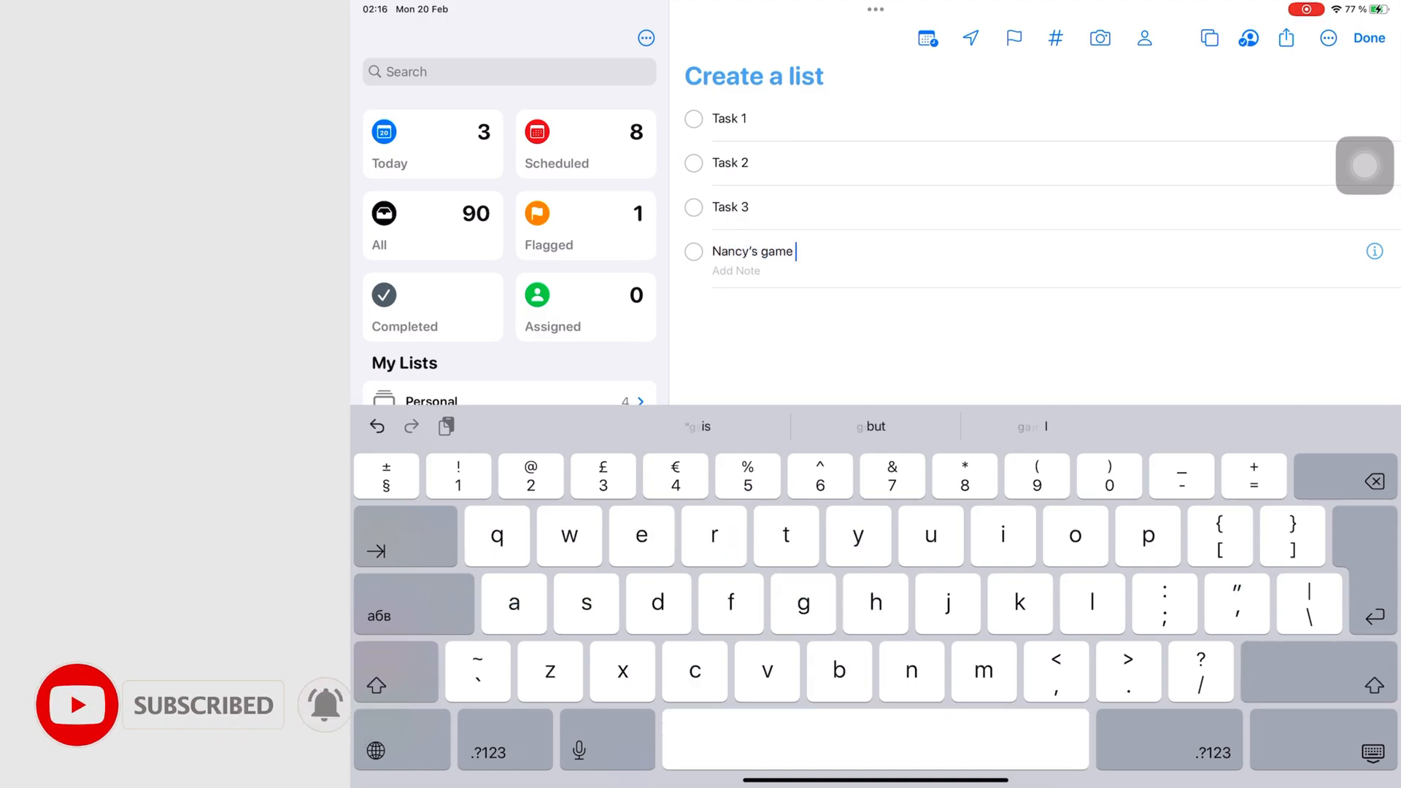